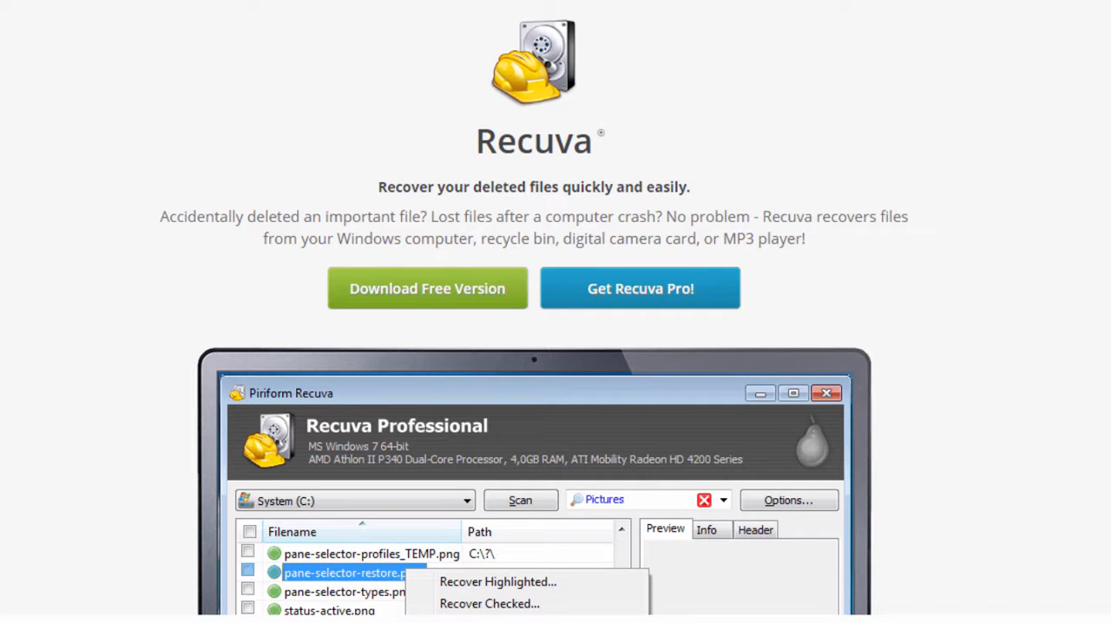
mouse_move(624, 177)
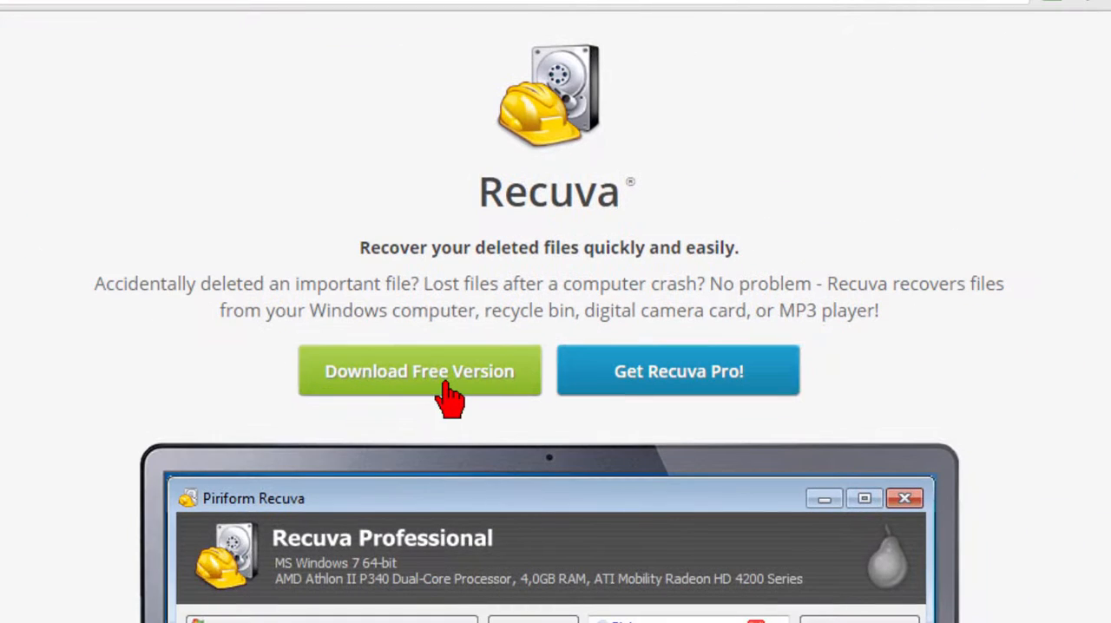
mouse_move(712, 377)
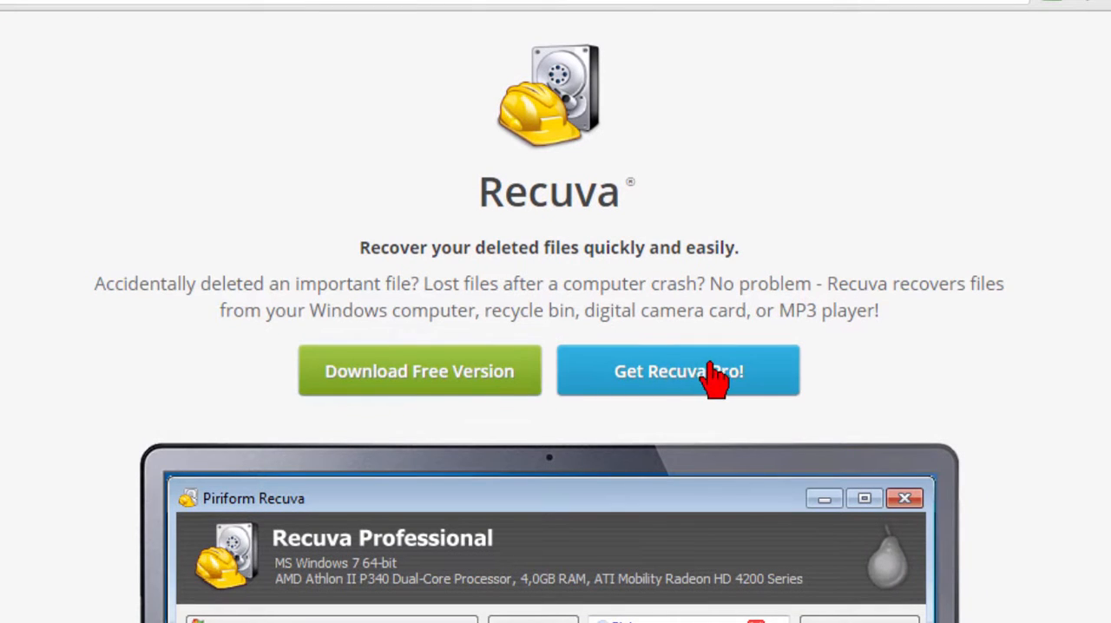
mouse_move(448, 403)
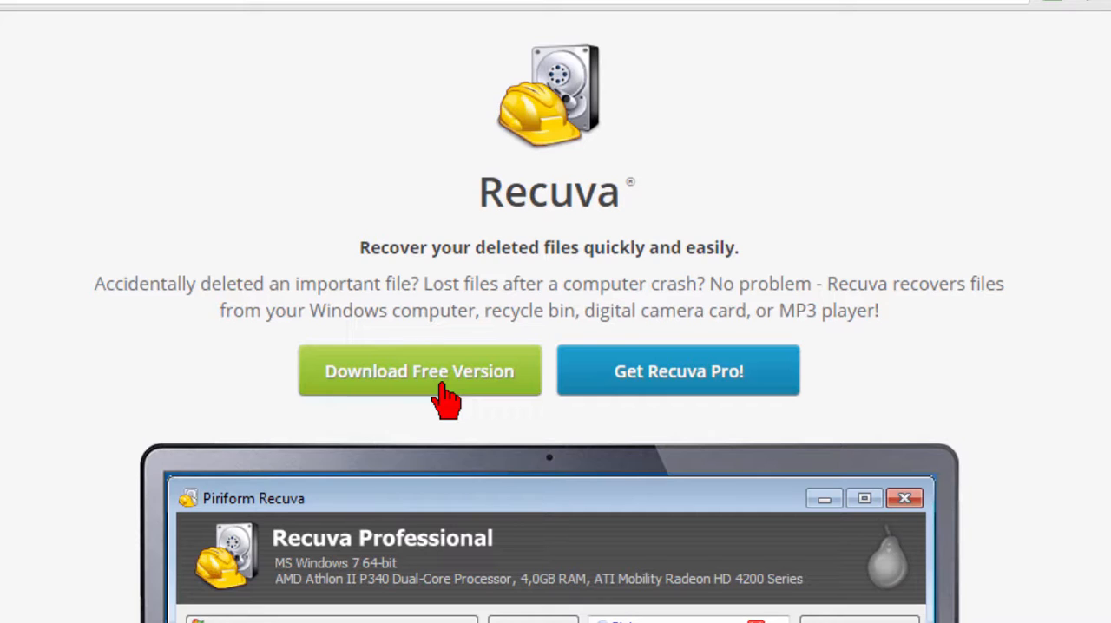
mouse_move(243, 382)
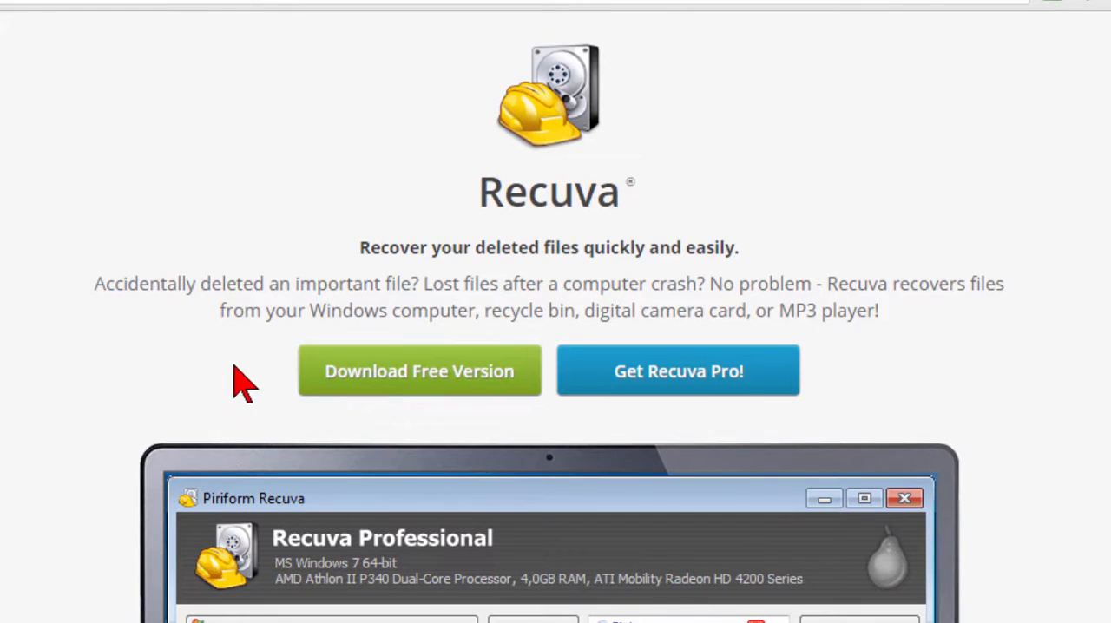
Step: Download the free version and launch the Recuva v1.53 installer
click(420, 372)
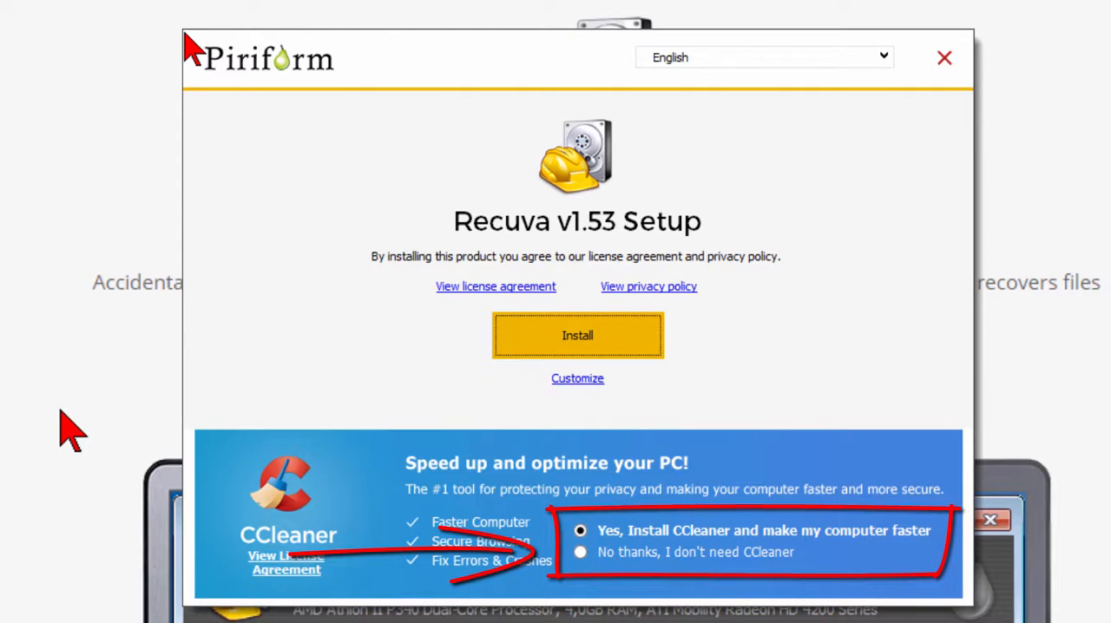
mouse_move(44, 455)
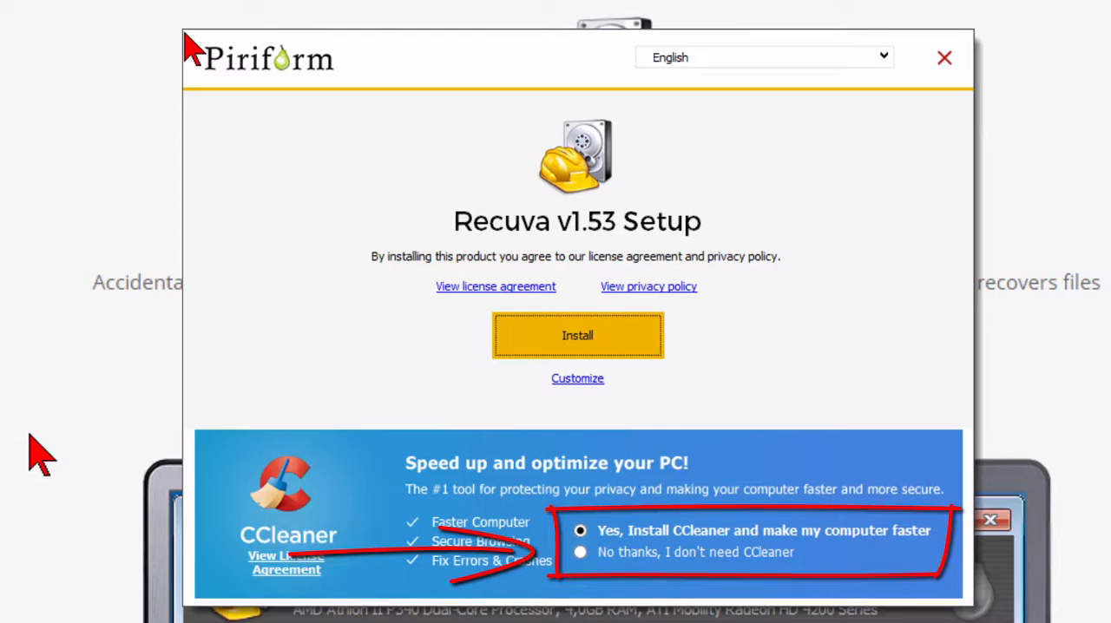
Step: Install Recuva and land on the Recuva Wizard welcome screen
click(945, 57)
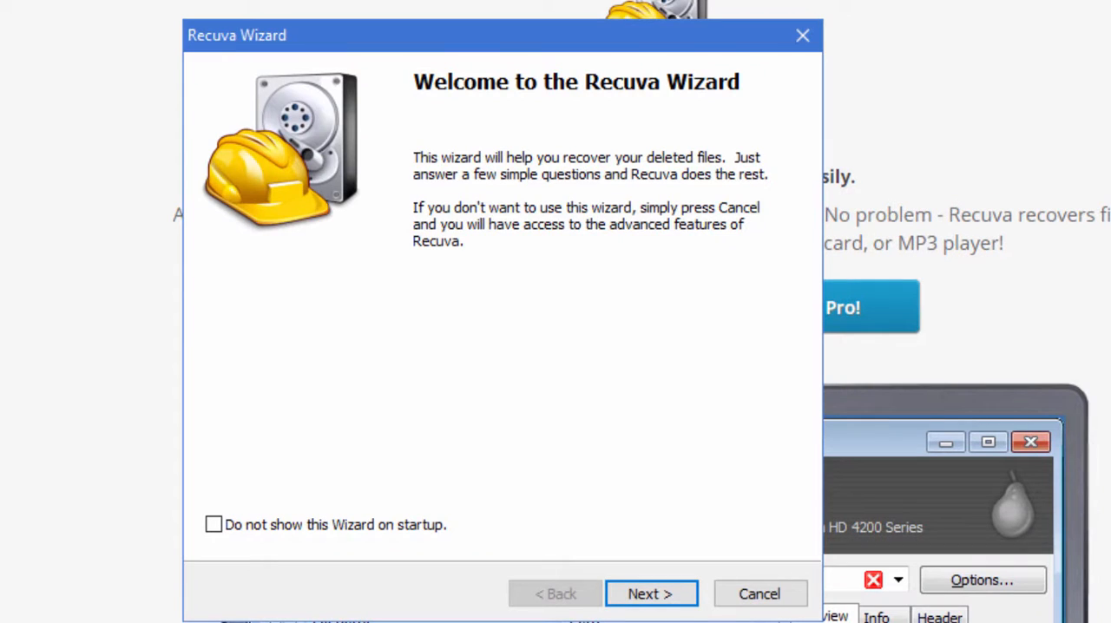
mouse_move(507, 425)
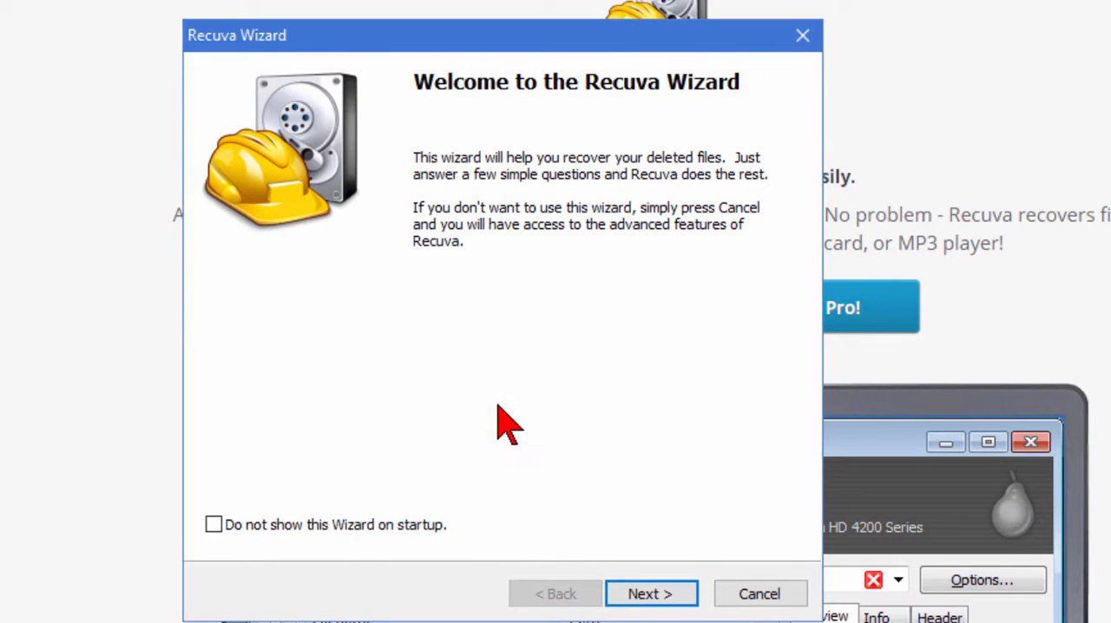
mouse_move(507, 460)
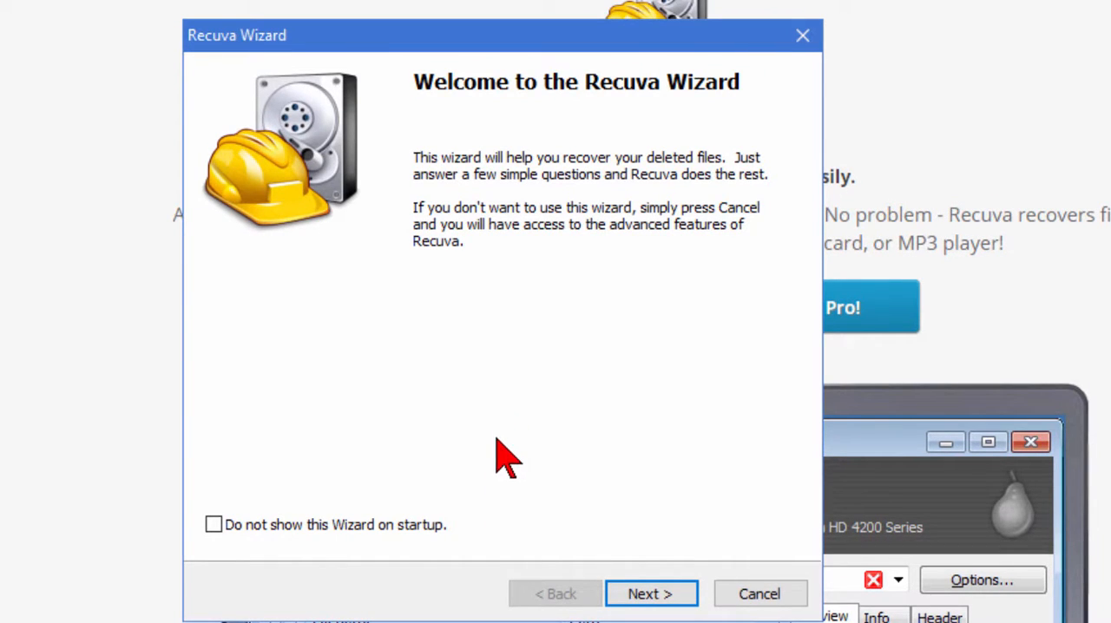
Step: Advance past the welcome page and choose Pictures as the file type to recover
click(651, 594)
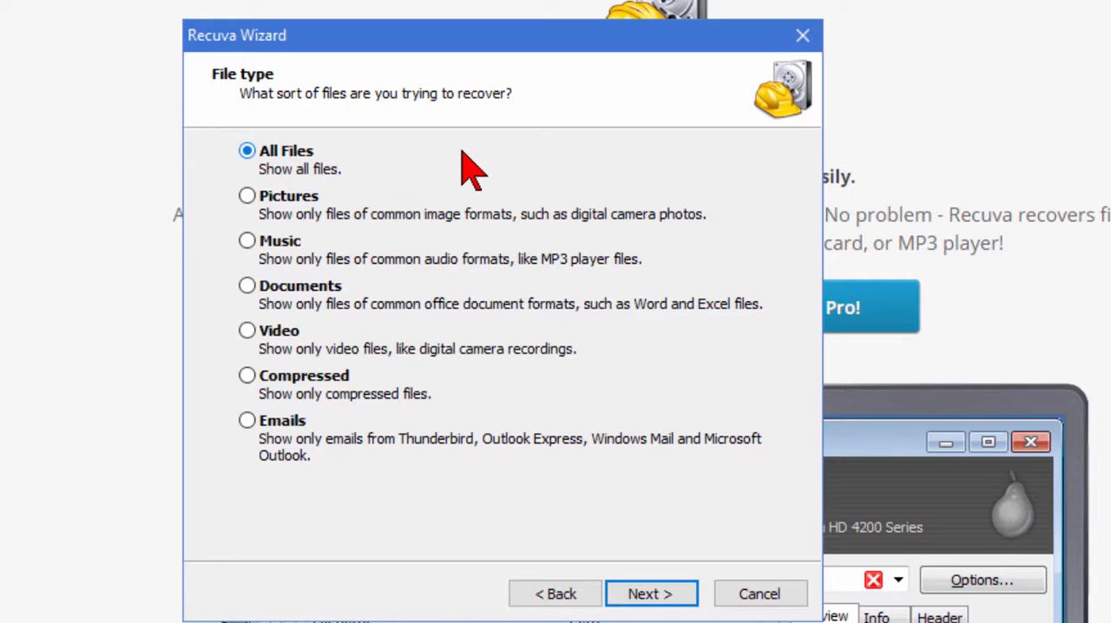
mouse_move(507, 174)
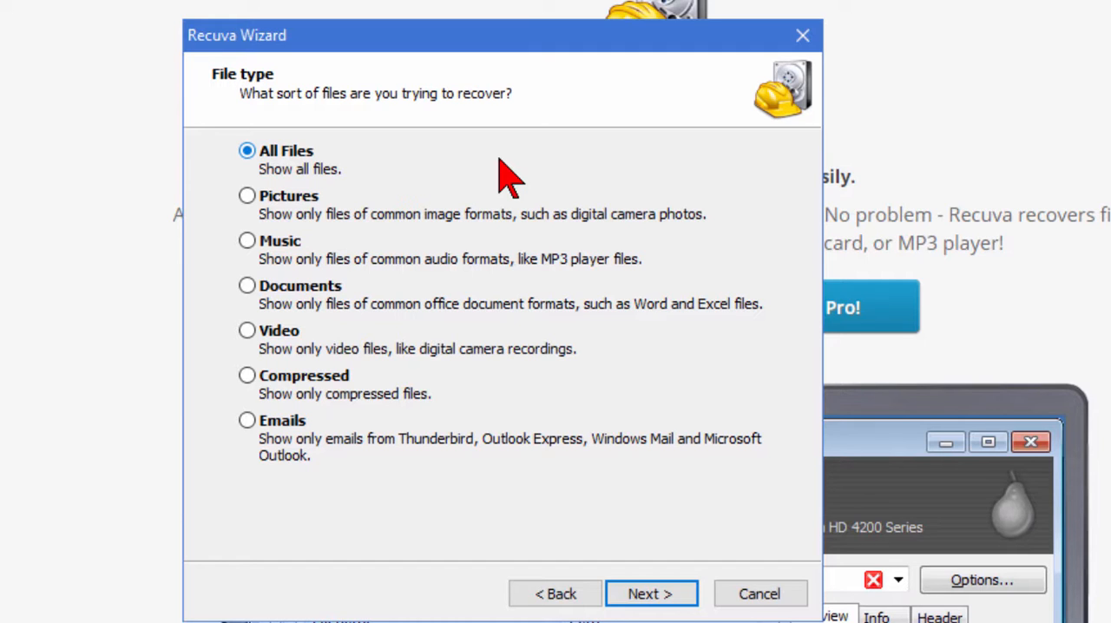
click(246, 195)
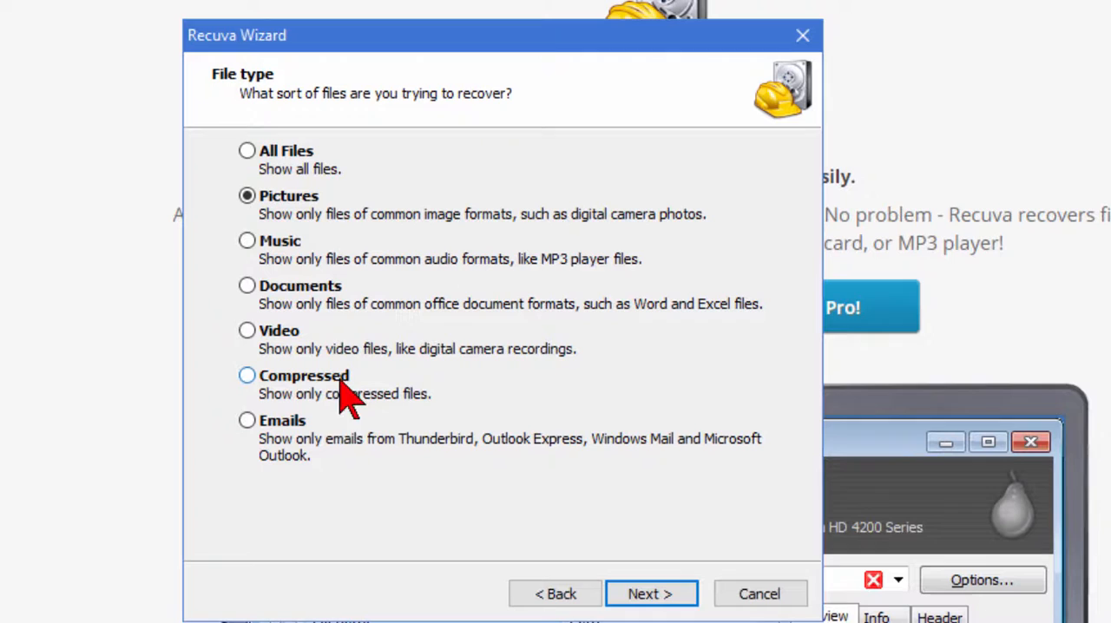
mouse_move(298, 226)
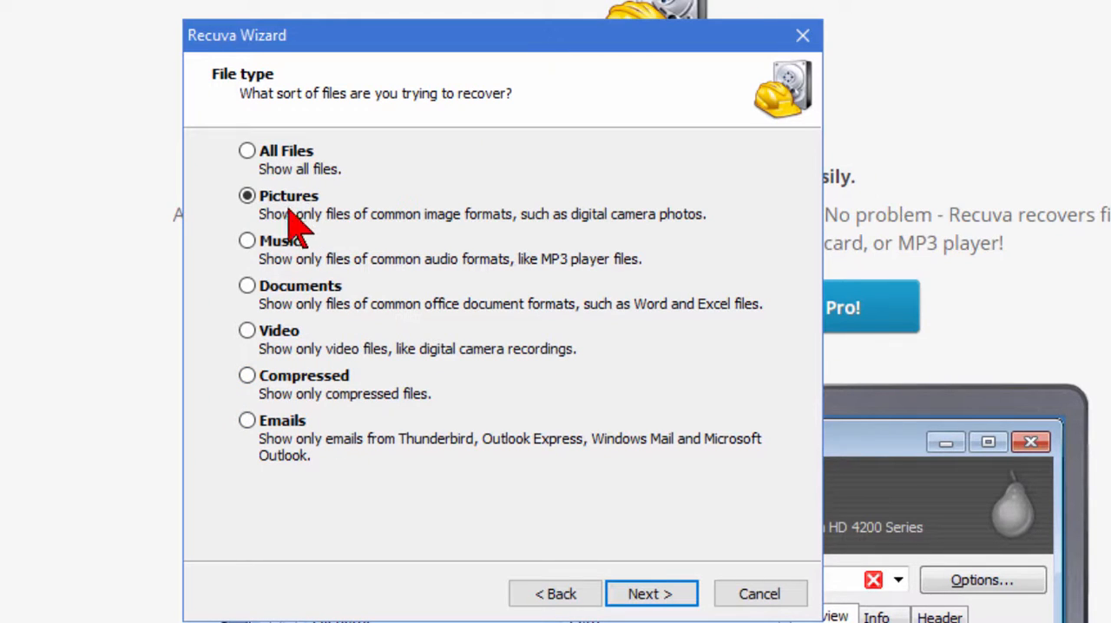
Step: Choose a specific location and set it to the CANON_DC card at H:\
click(650, 594)
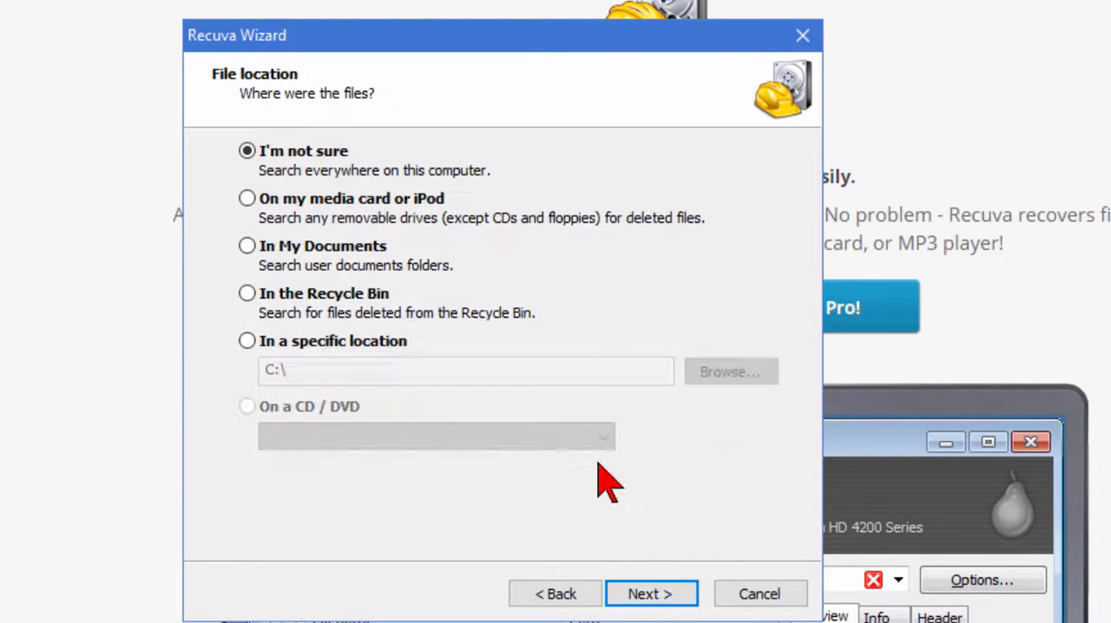
mouse_move(379, 160)
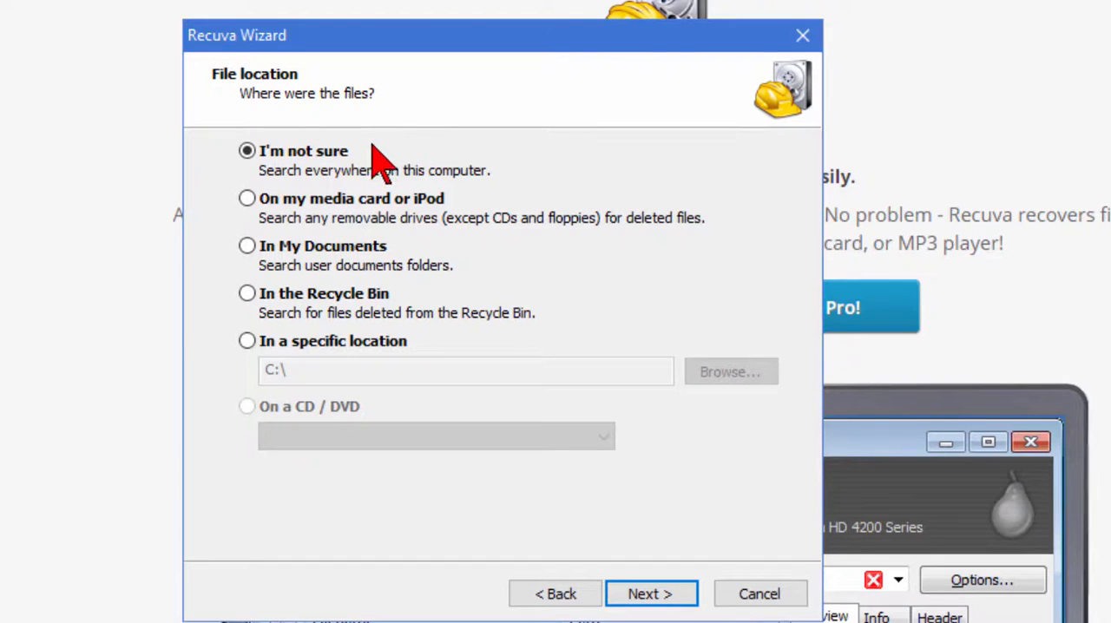
mouse_move(400, 191)
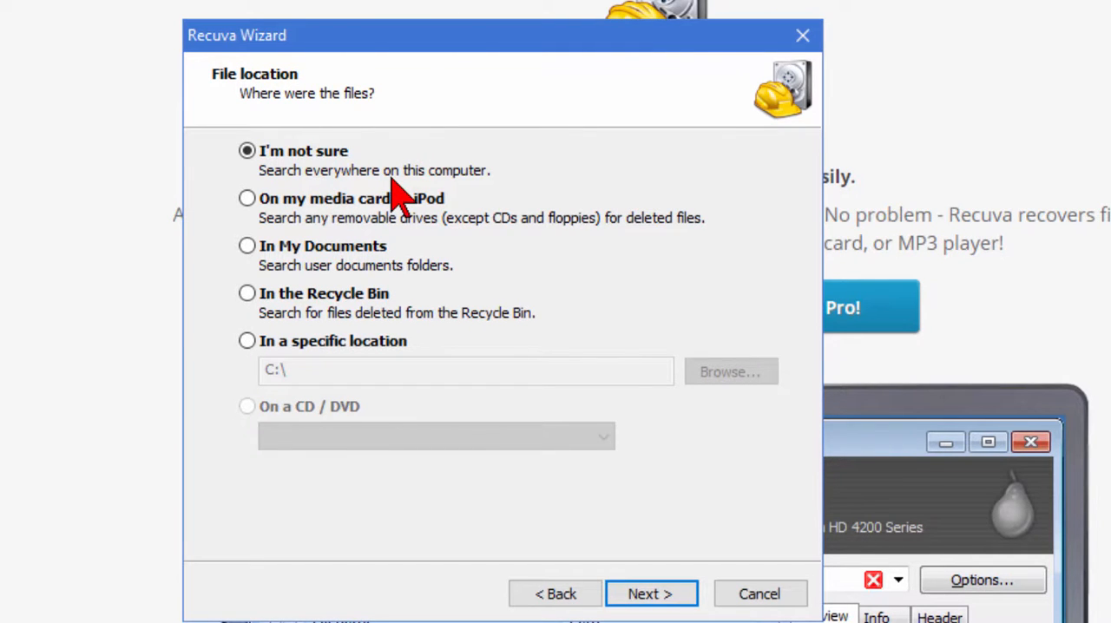
mouse_move(538, 185)
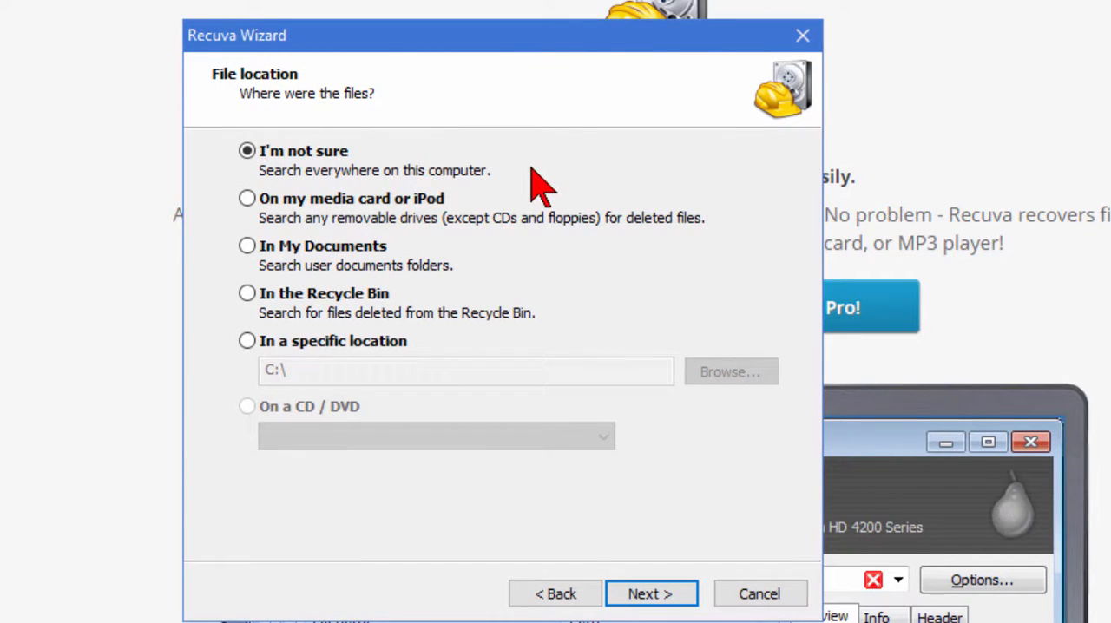
mouse_move(486, 247)
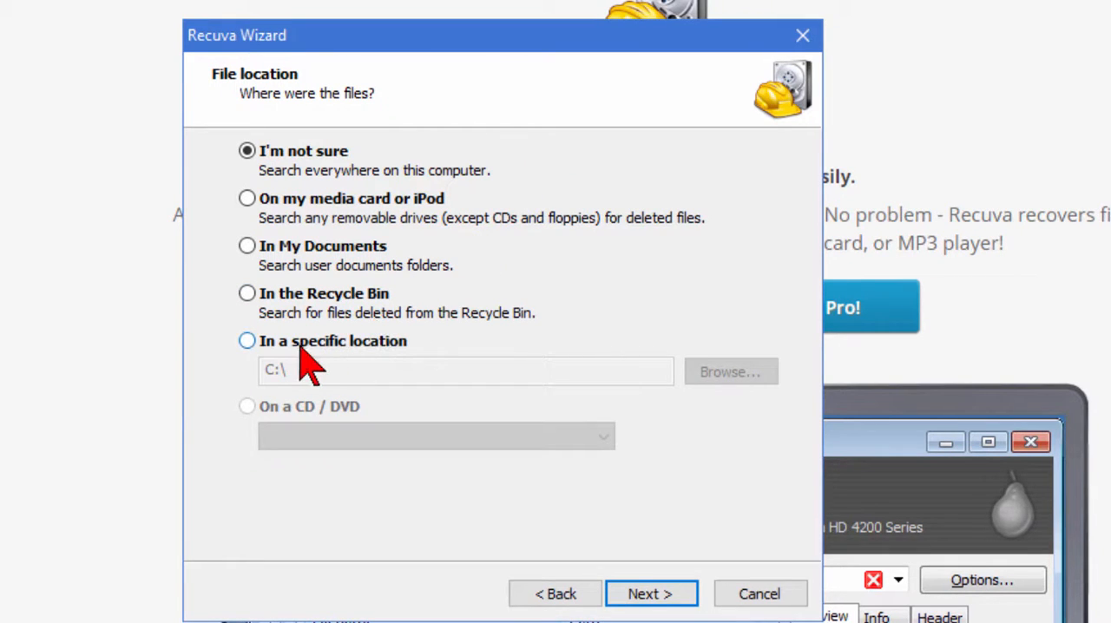
click(247, 341)
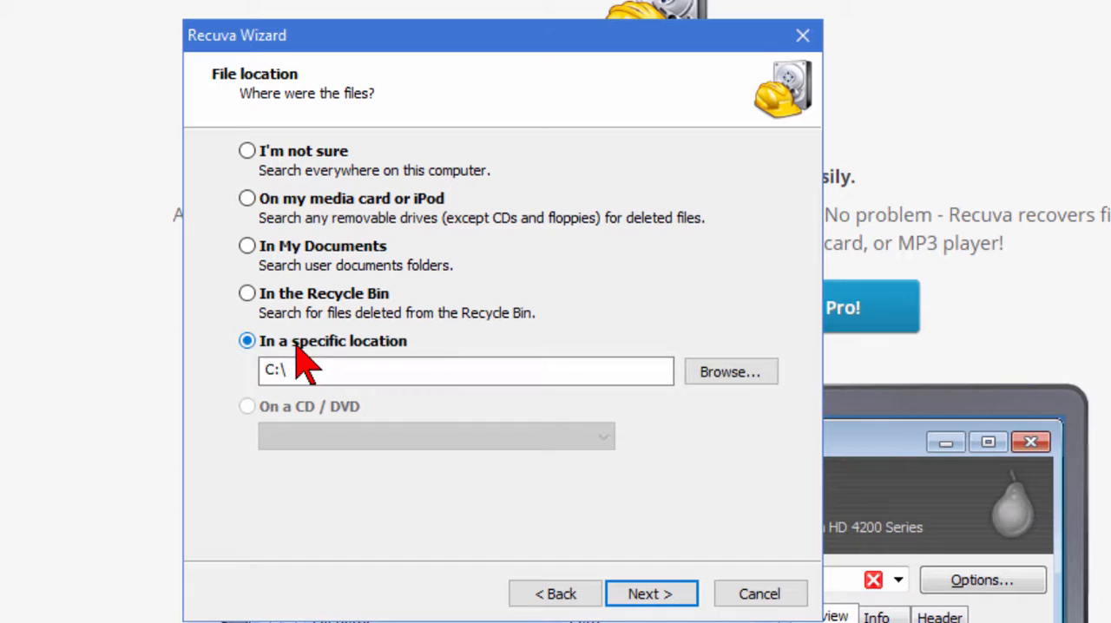
click(729, 372)
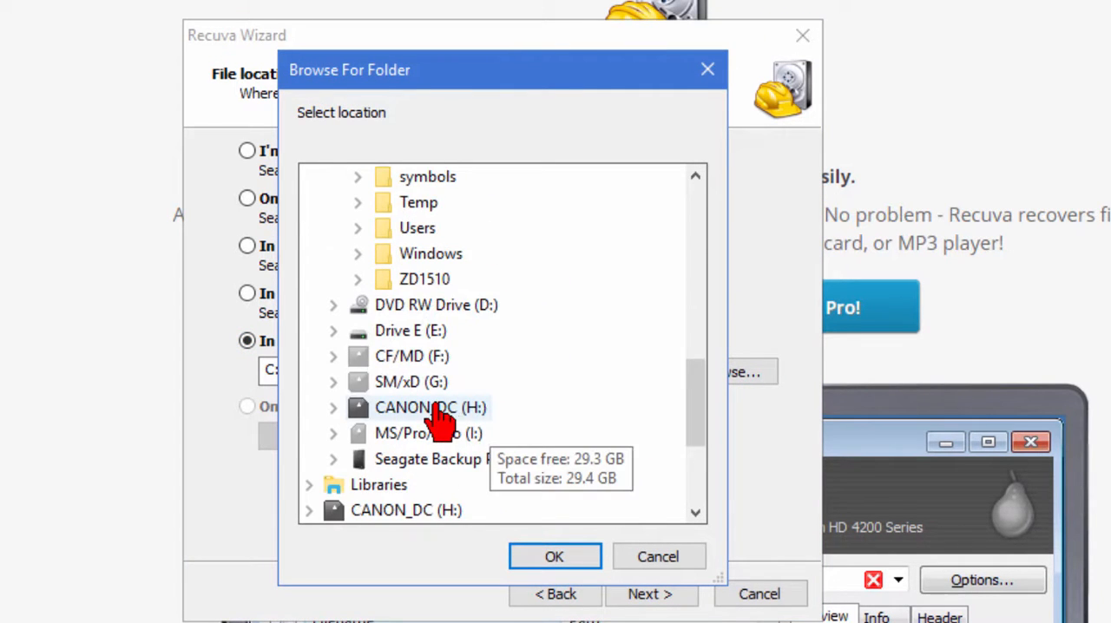
click(333, 407)
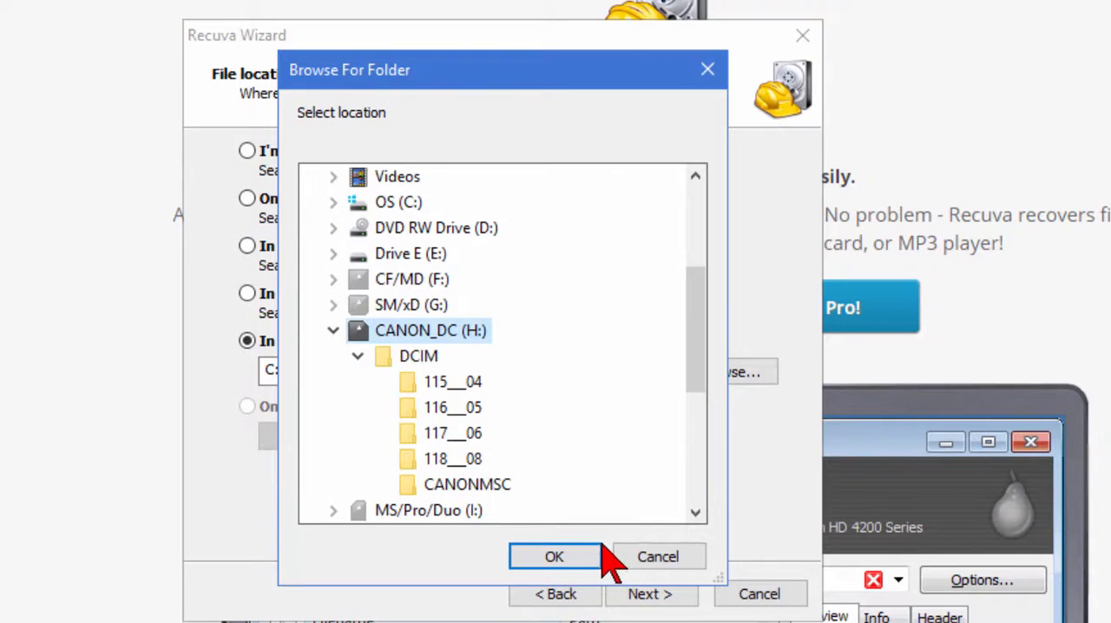
click(554, 555)
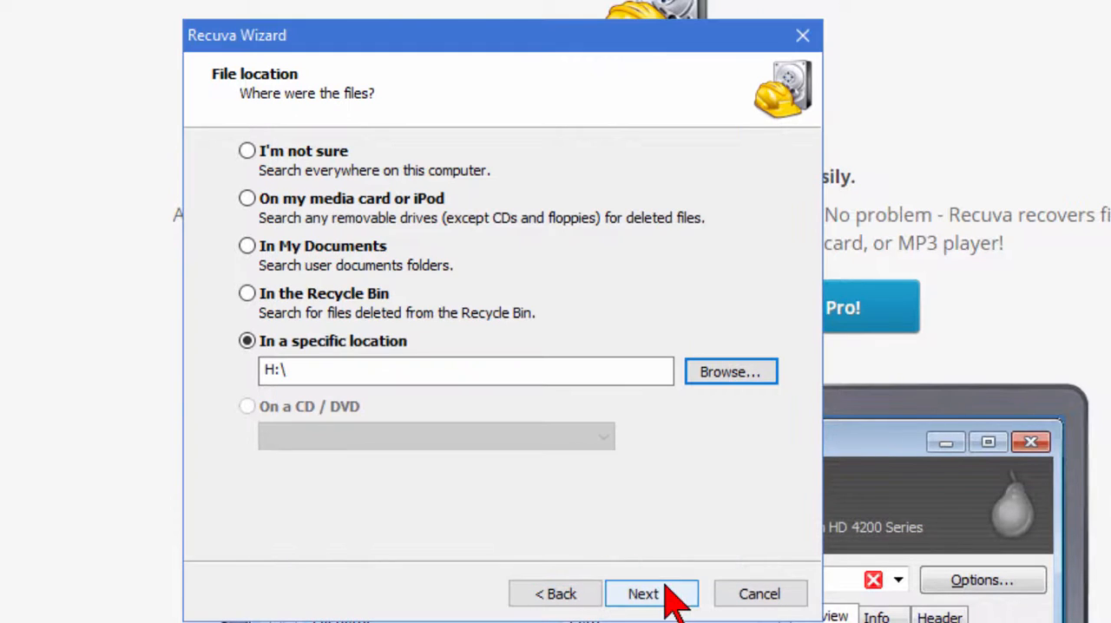
Step: Start the scan with Enable Deep Scan left unchecked, finding 25 JPG pictures
click(642, 594)
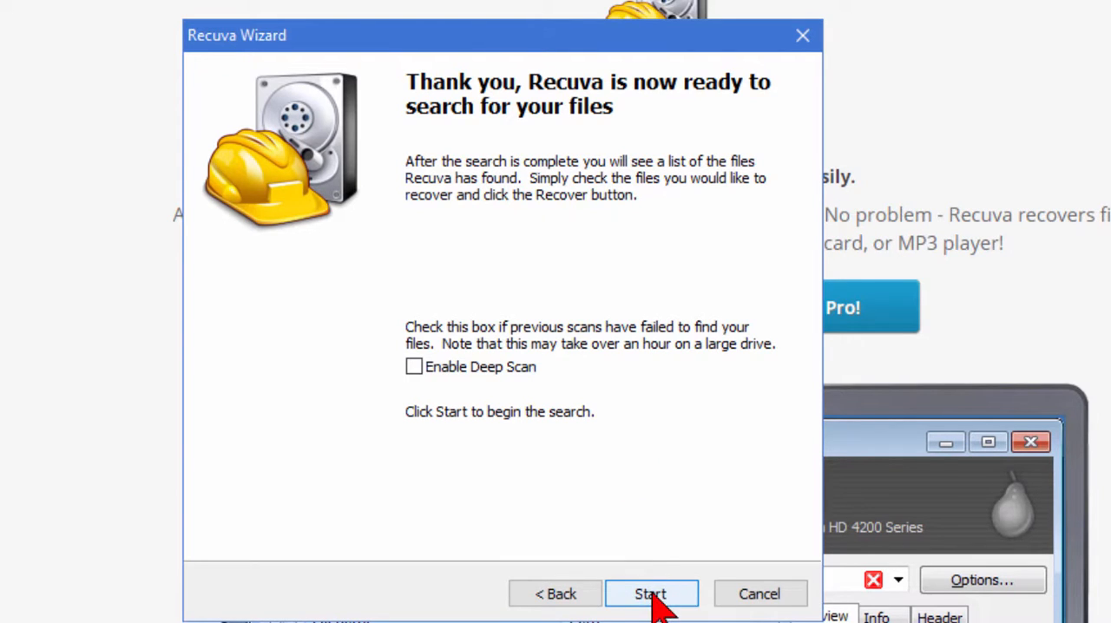
mouse_move(686, 444)
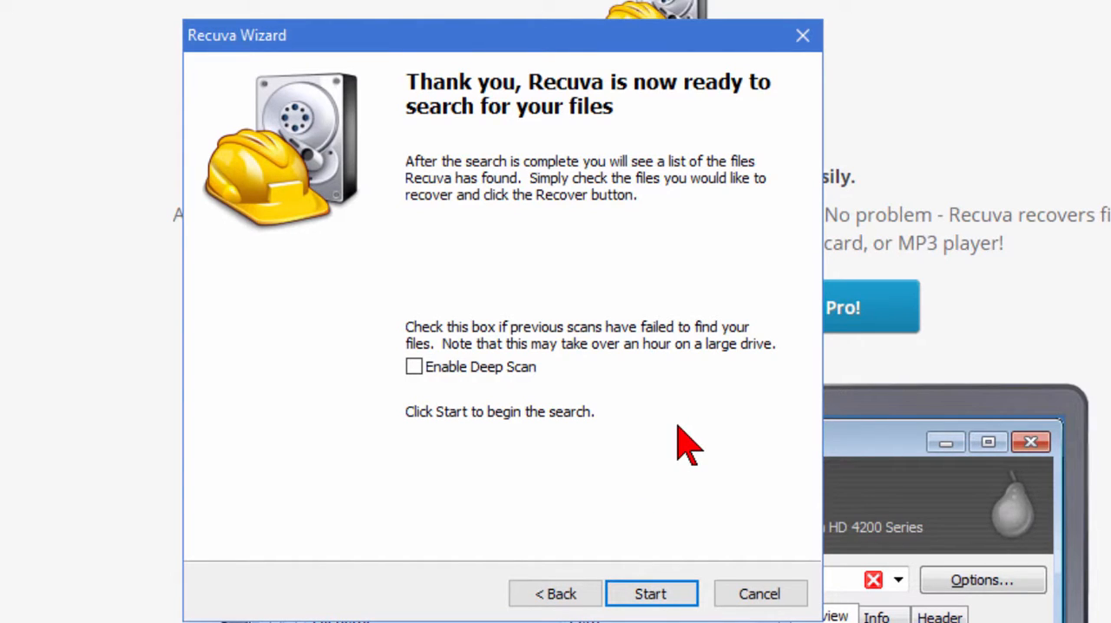
mouse_move(413, 366)
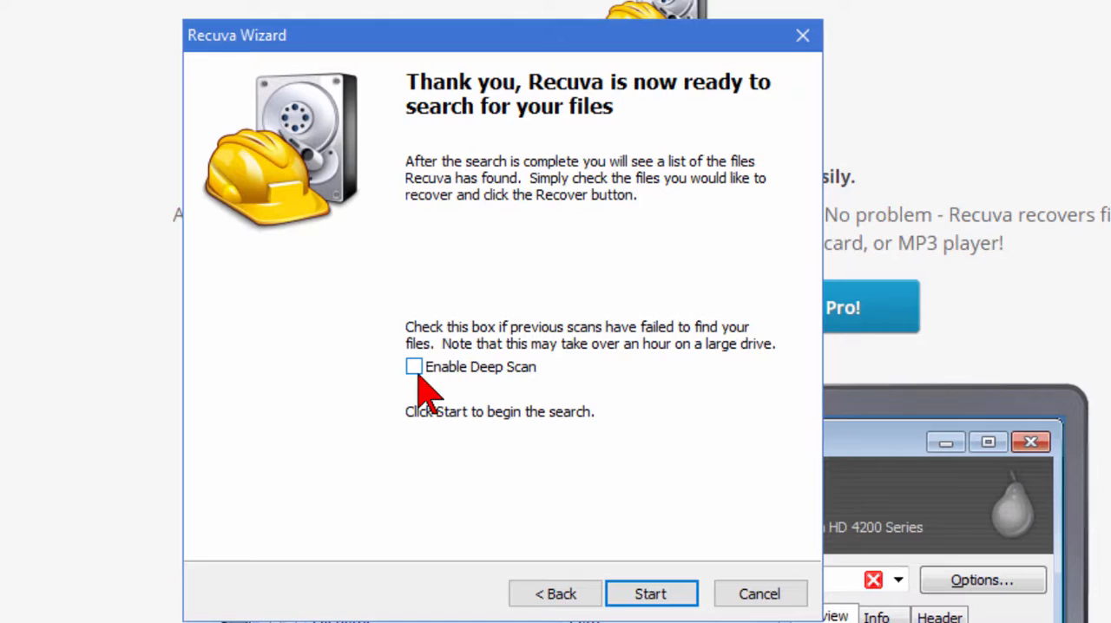
mouse_move(507, 390)
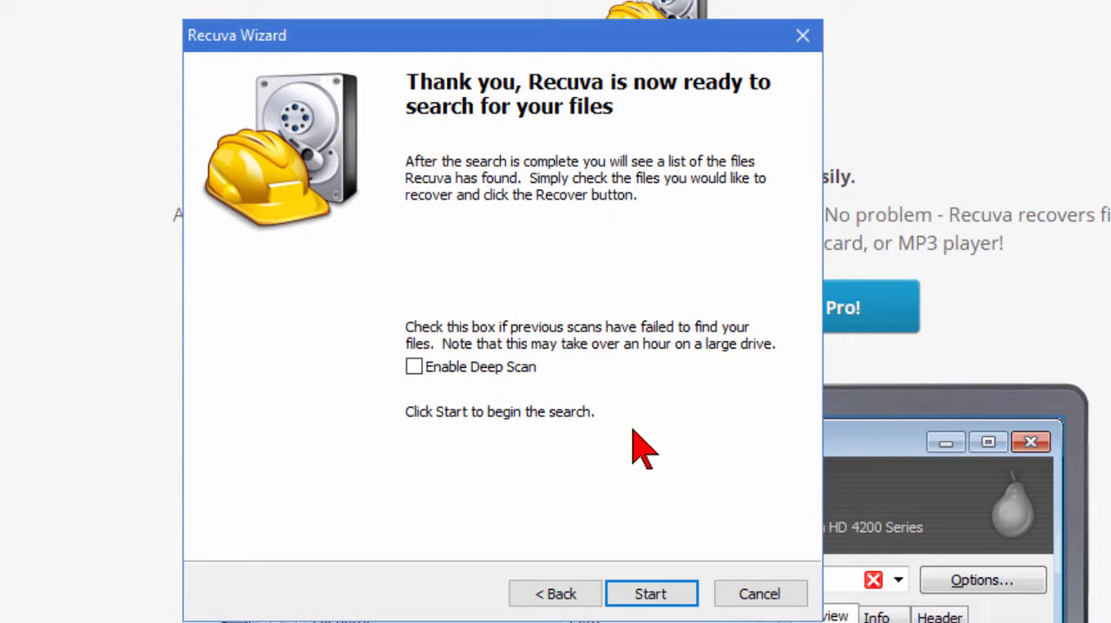
click(649, 593)
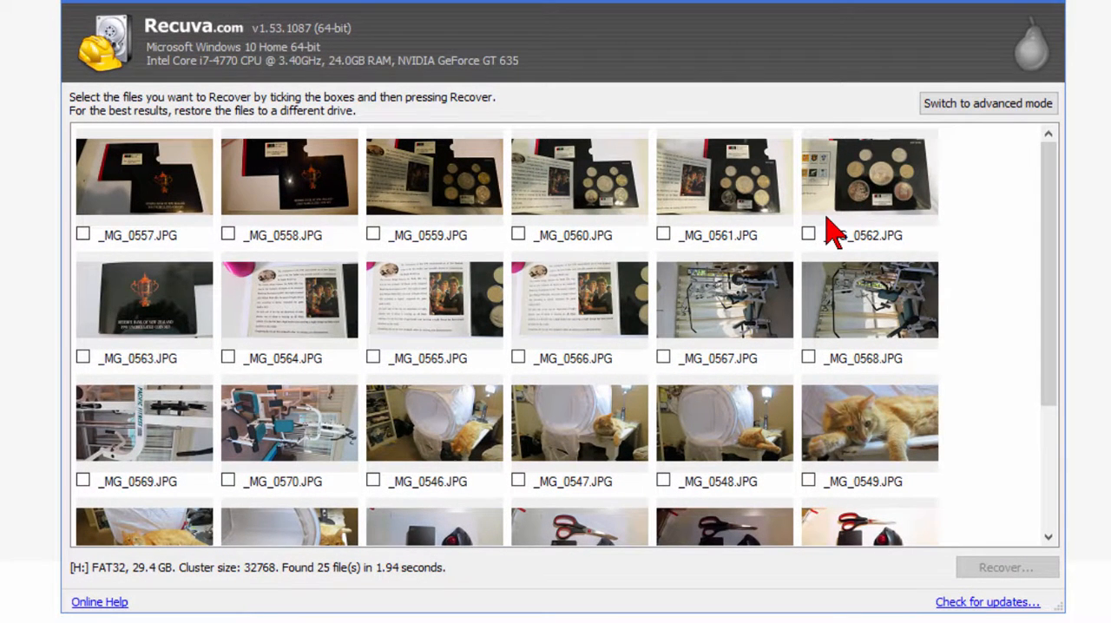
mouse_move(1066, 205)
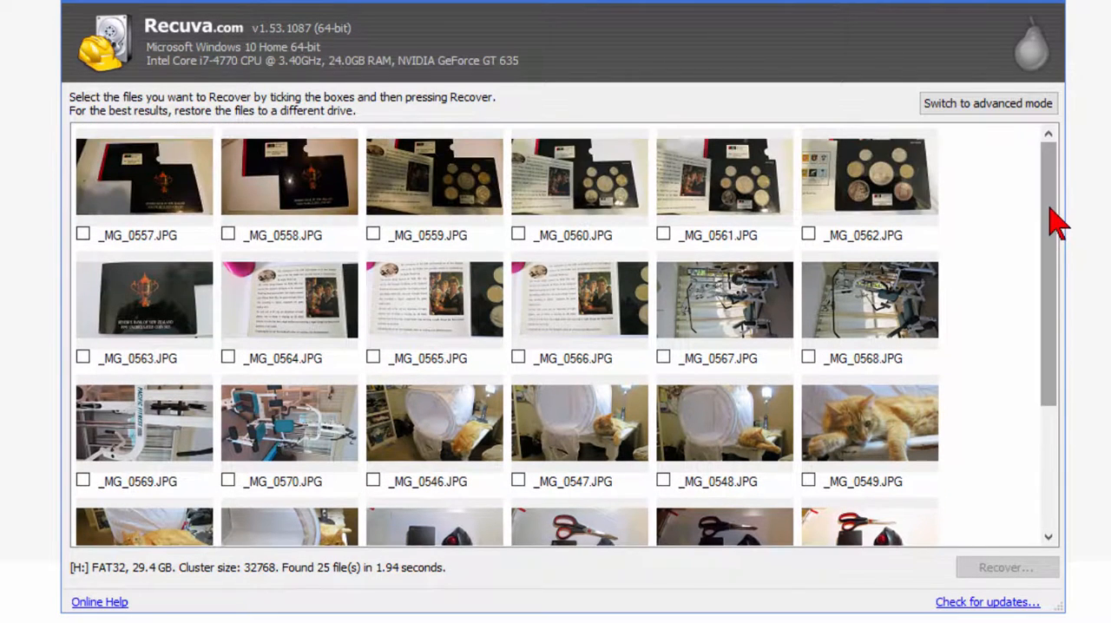
mouse_move(816, 246)
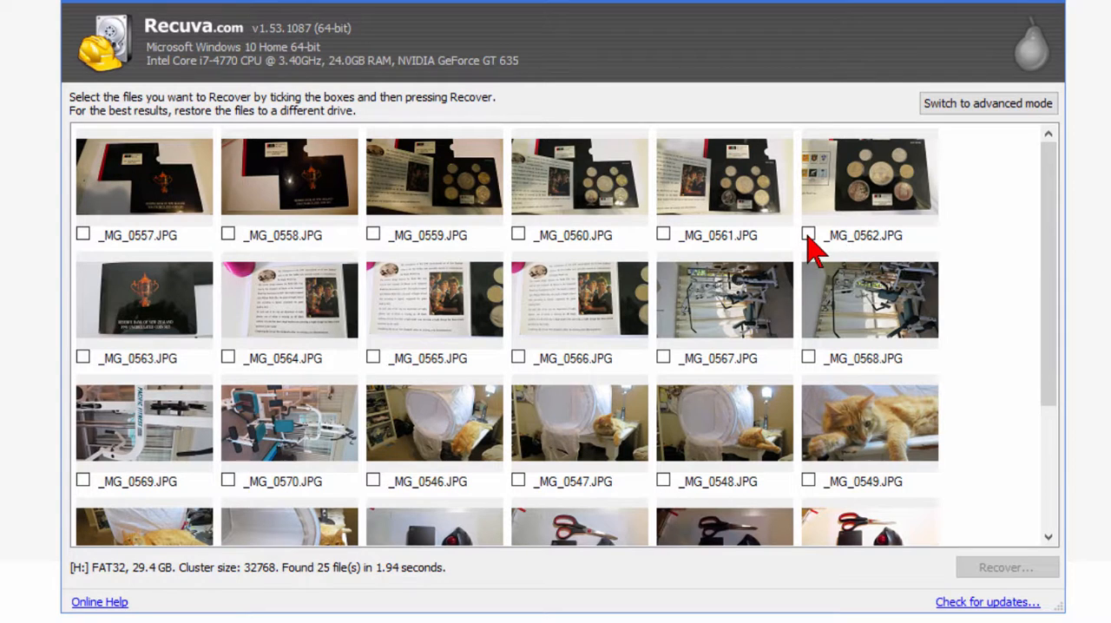
Step: Tick _MG_0562.JPG in the thumbnail results and begin its recovery
click(809, 234)
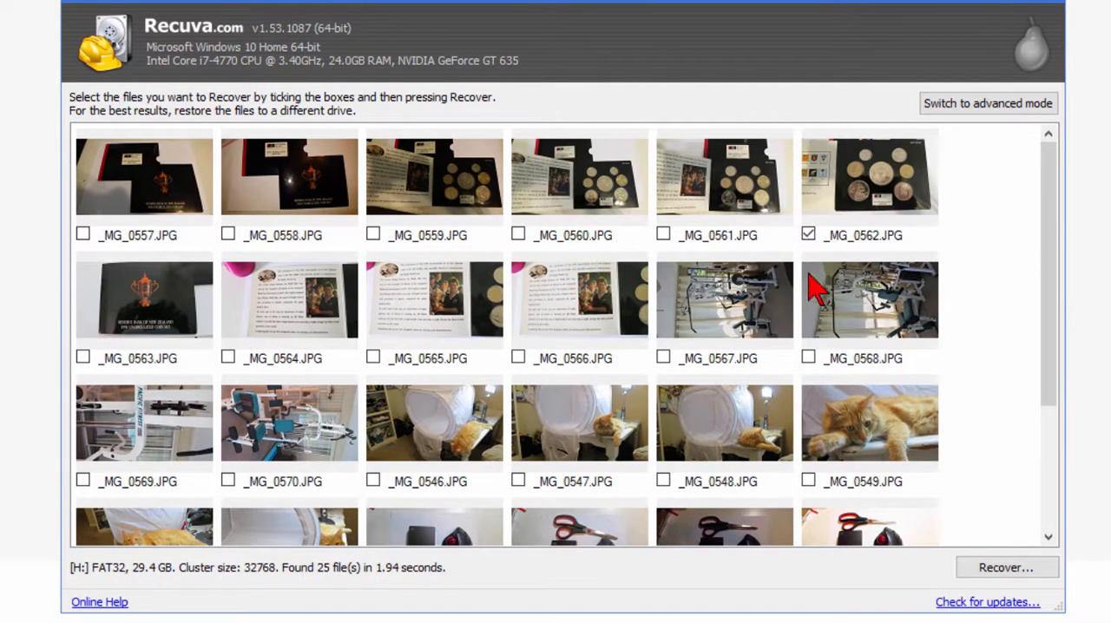
click(1007, 566)
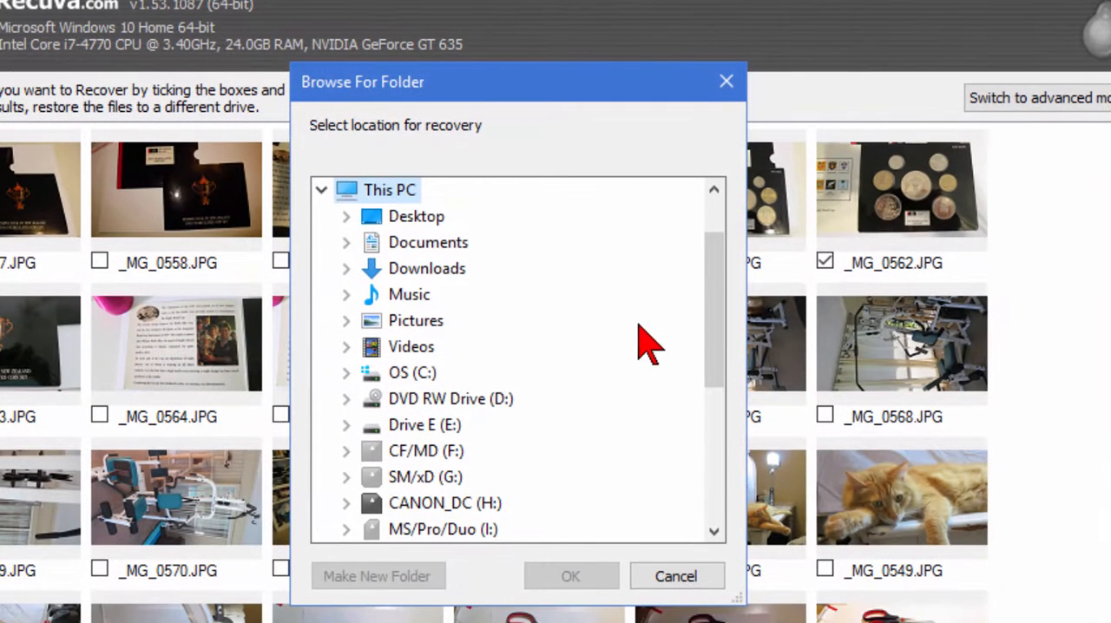
mouse_move(601, 302)
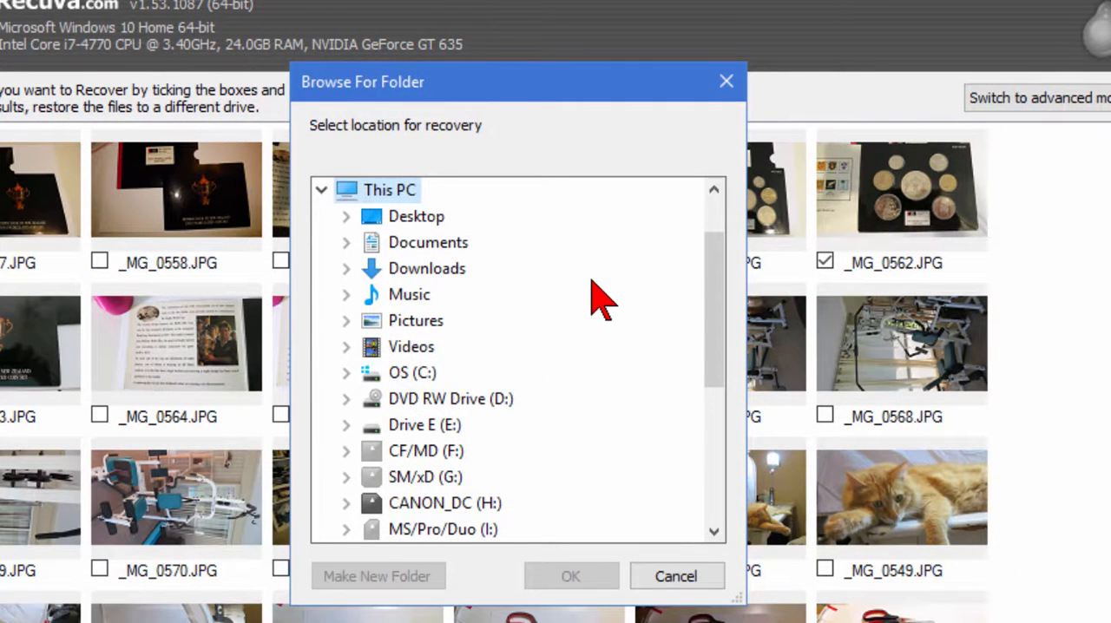
mouse_move(487, 443)
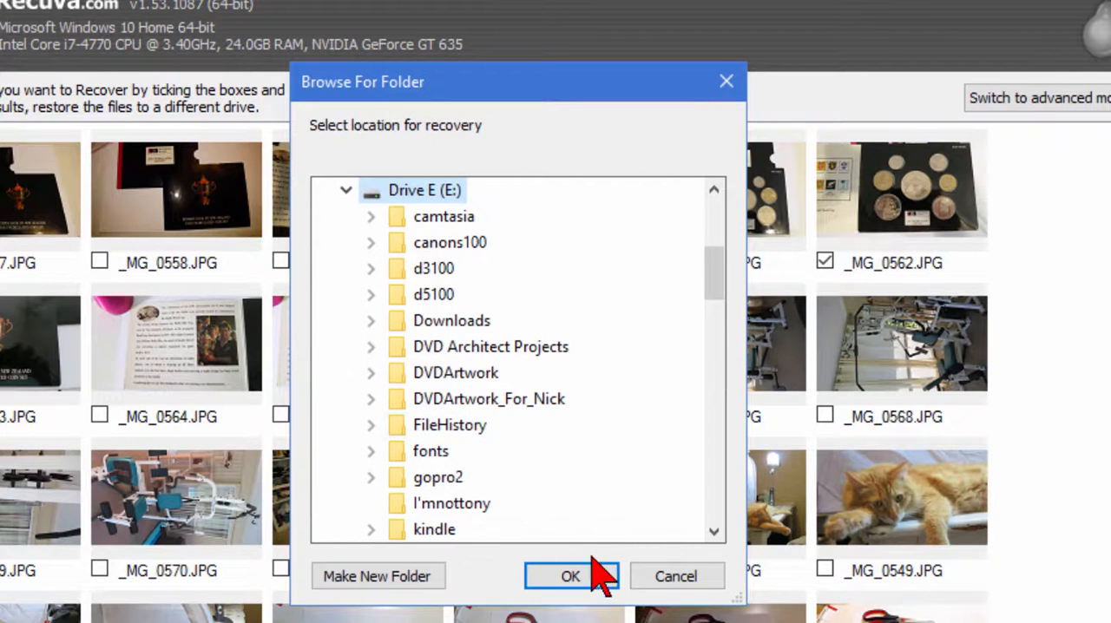
Step: Recover _MG_0562.JPG to Drive E (E:) and dismiss the Operation completed report
click(570, 576)
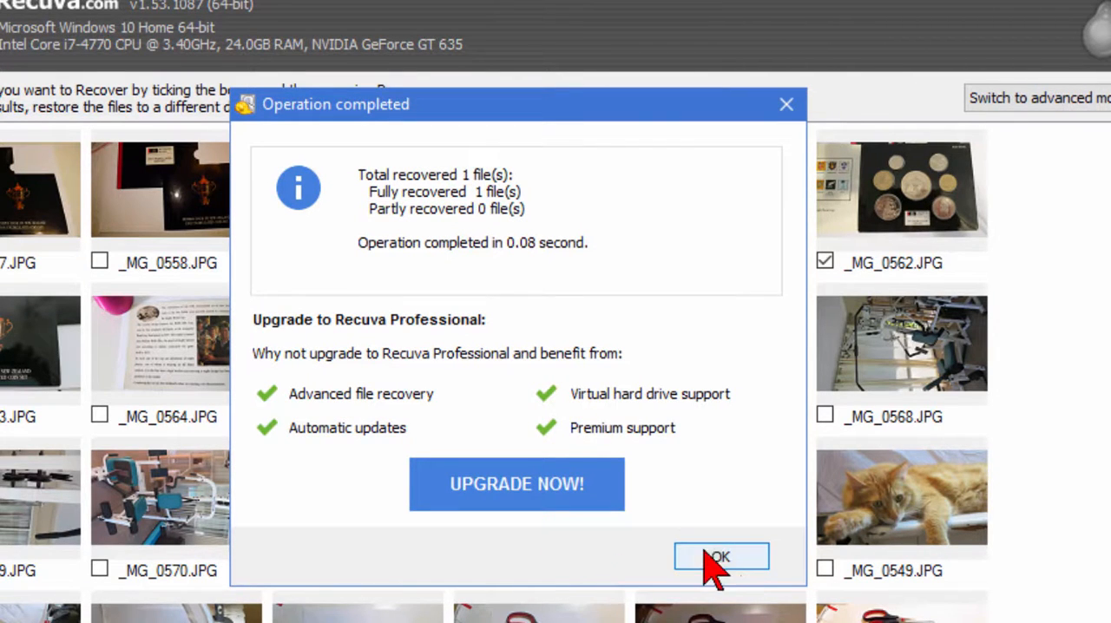
click(721, 555)
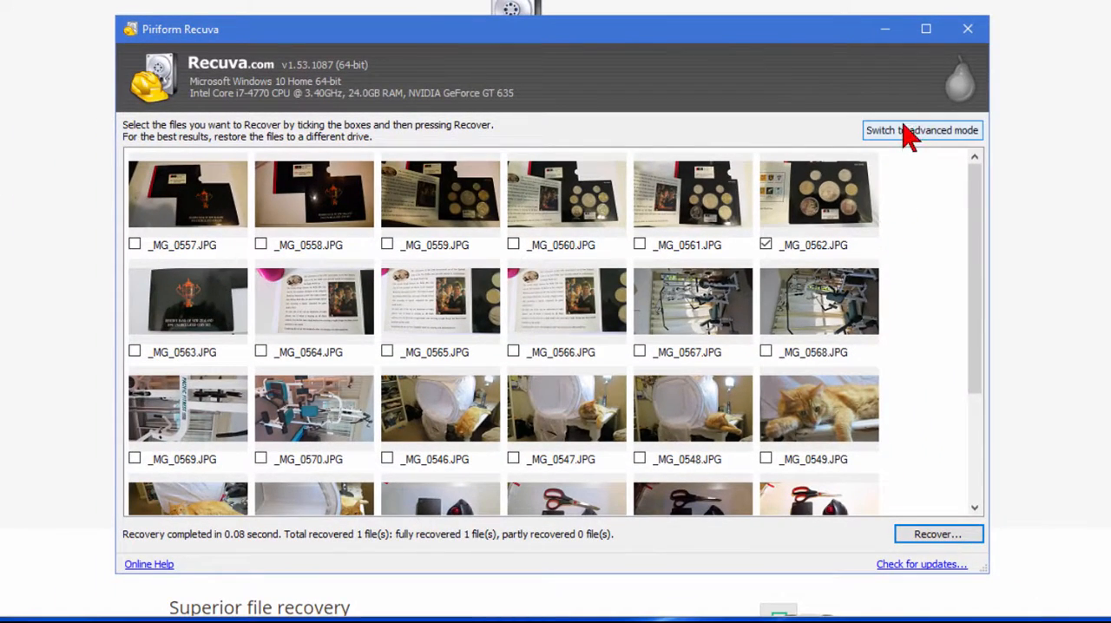
Step: Switch to advanced mode, preview _MG_0564.JPG and _MG_0570.JPG, tick _MG_0570.JPG and begin recovery
click(922, 128)
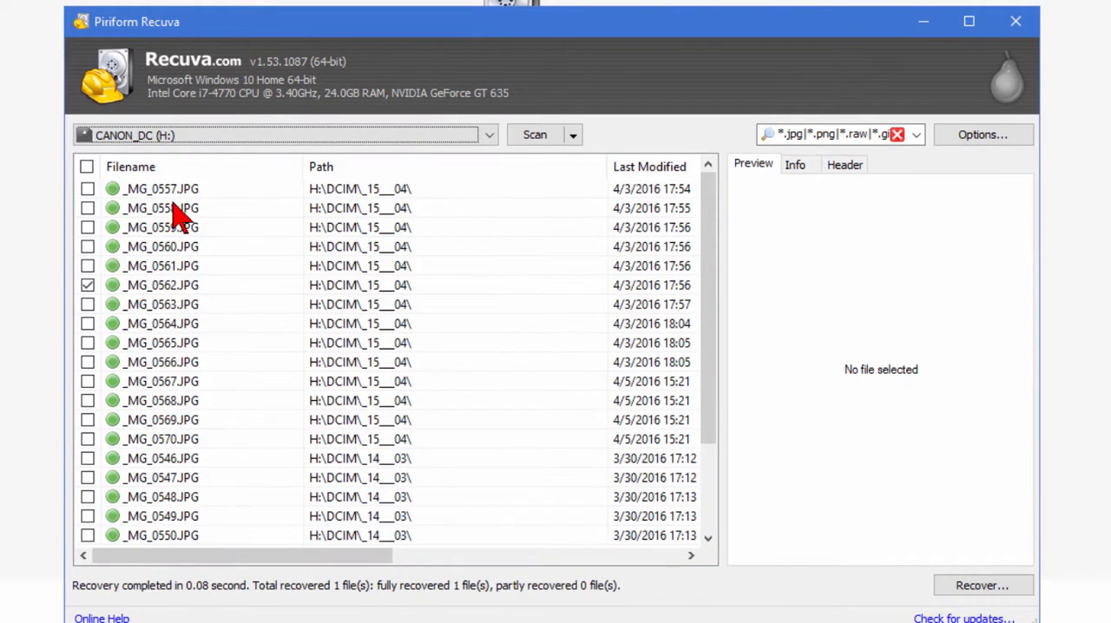
mouse_move(167, 333)
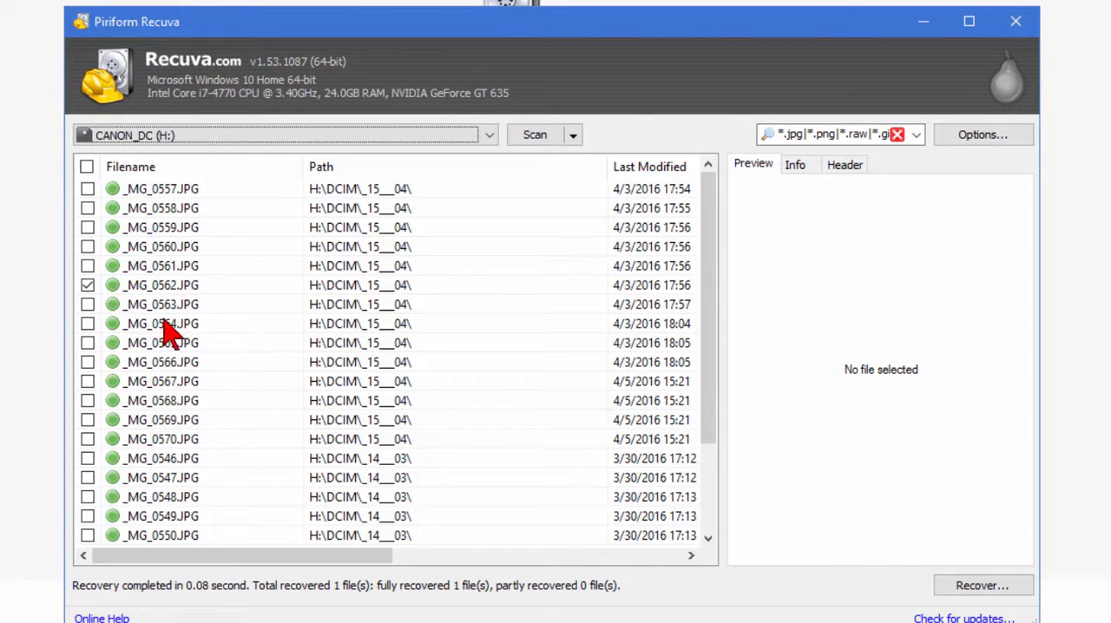
click(164, 323)
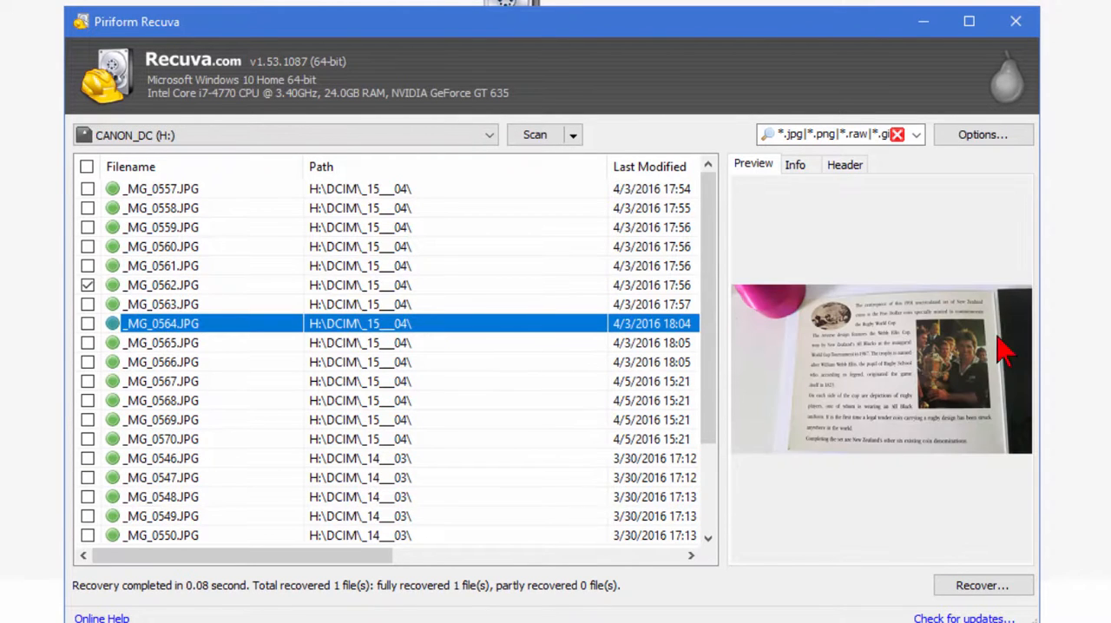
mouse_move(224, 455)
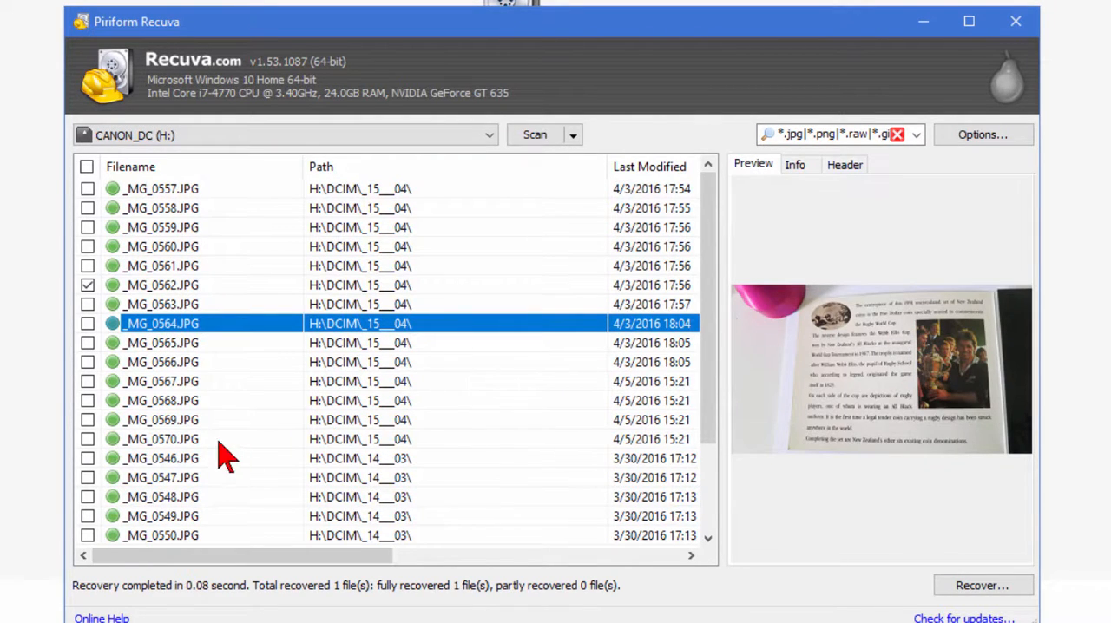
click(161, 438)
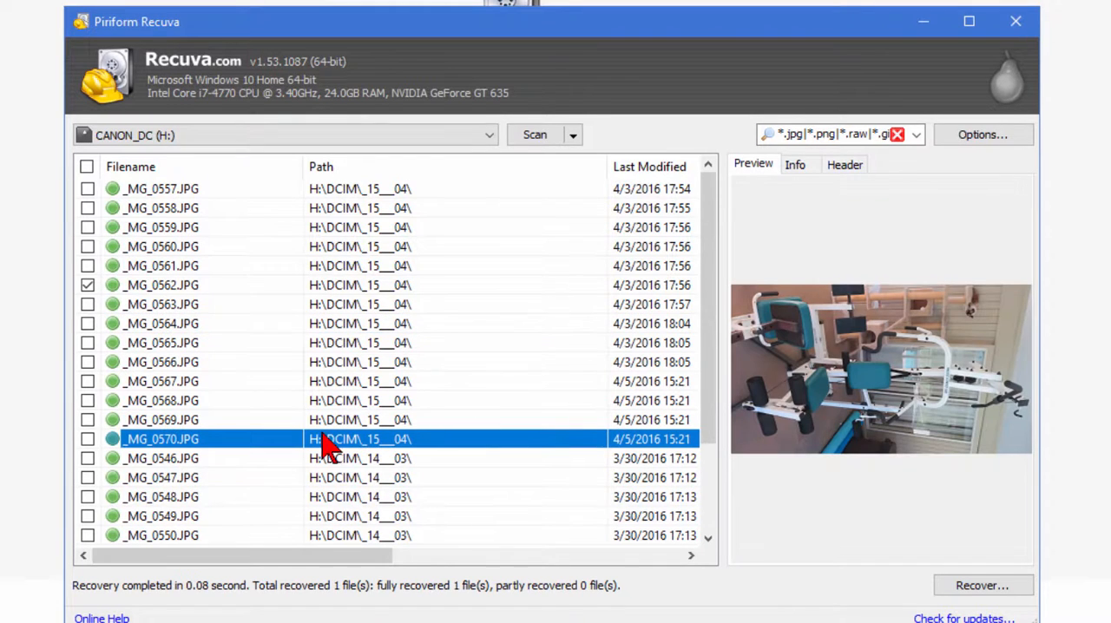
click(87, 438)
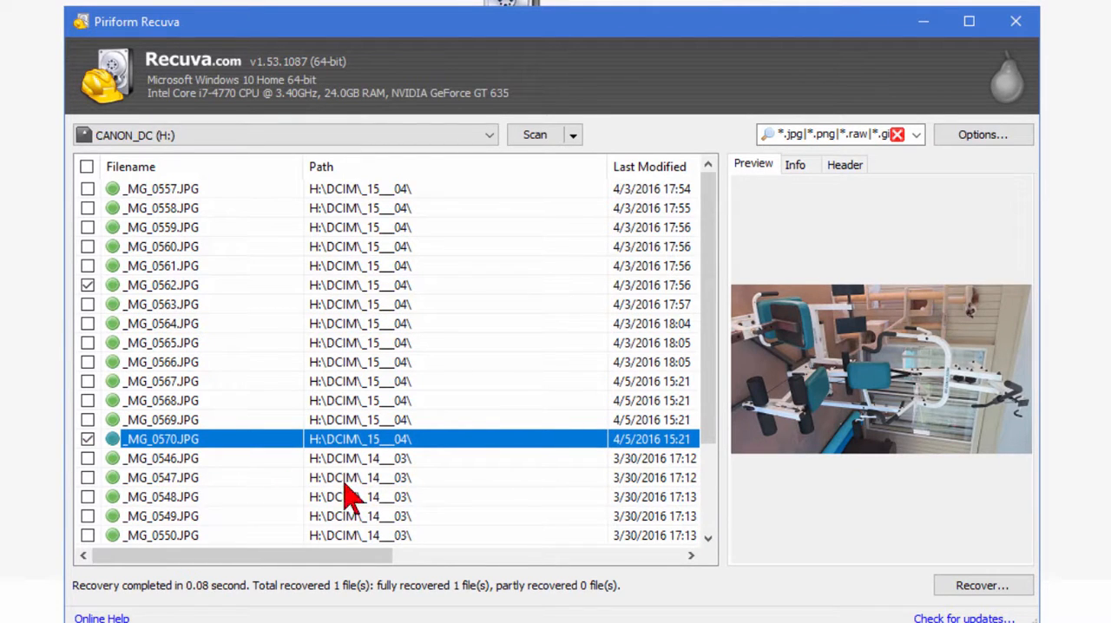
click(983, 585)
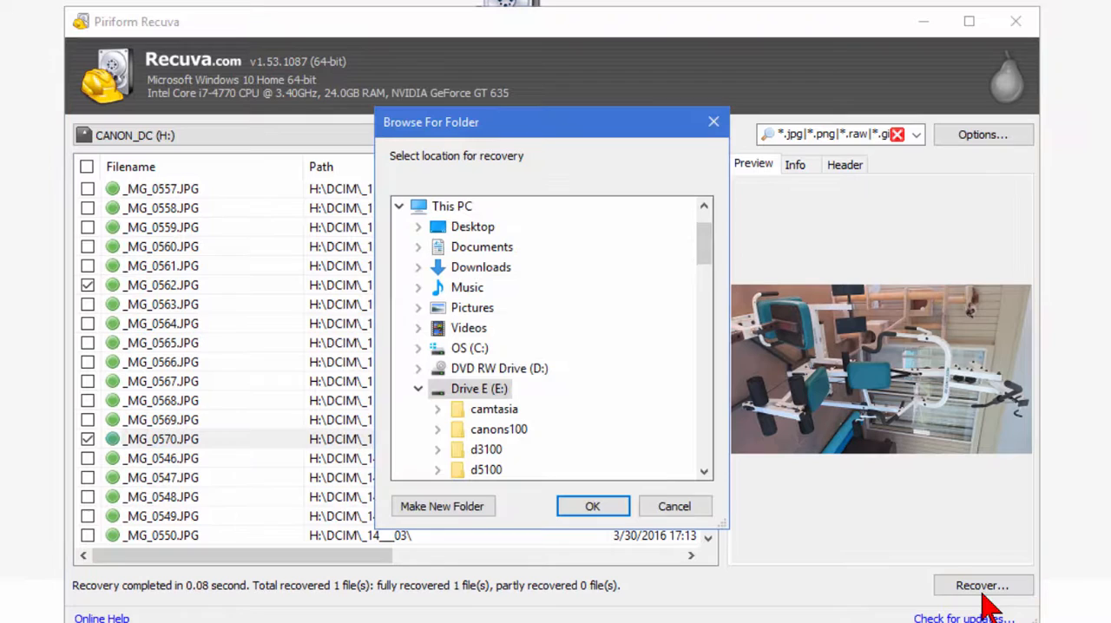
Step: Recover to Drive E, choosing Don't recover for the already-existing _MG_0562.JPG
click(592, 507)
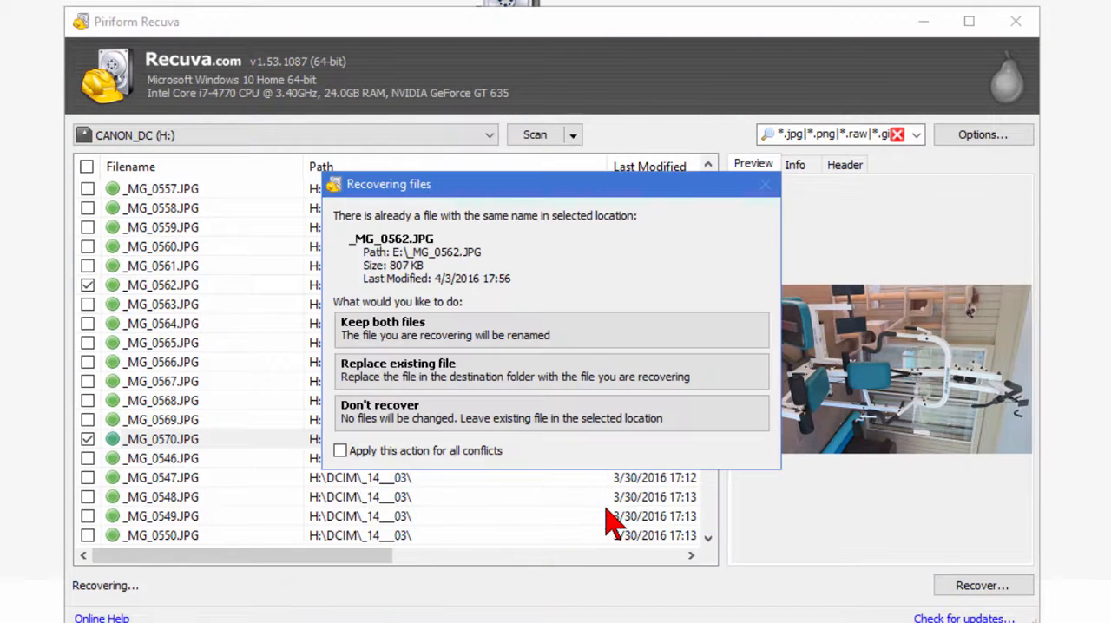
mouse_move(447, 277)
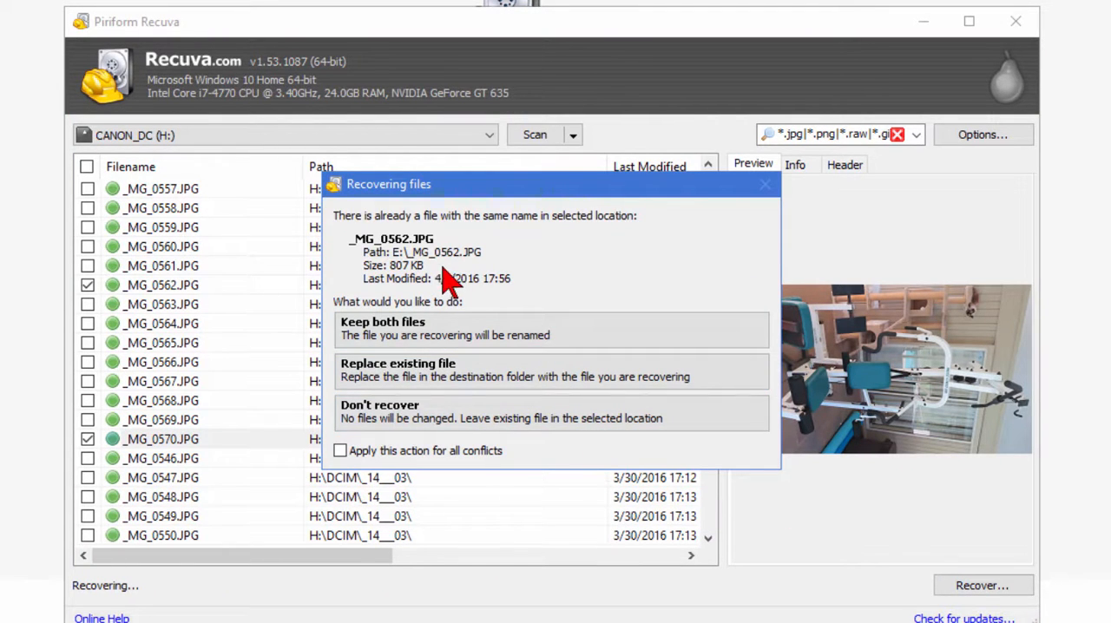
mouse_move(455, 363)
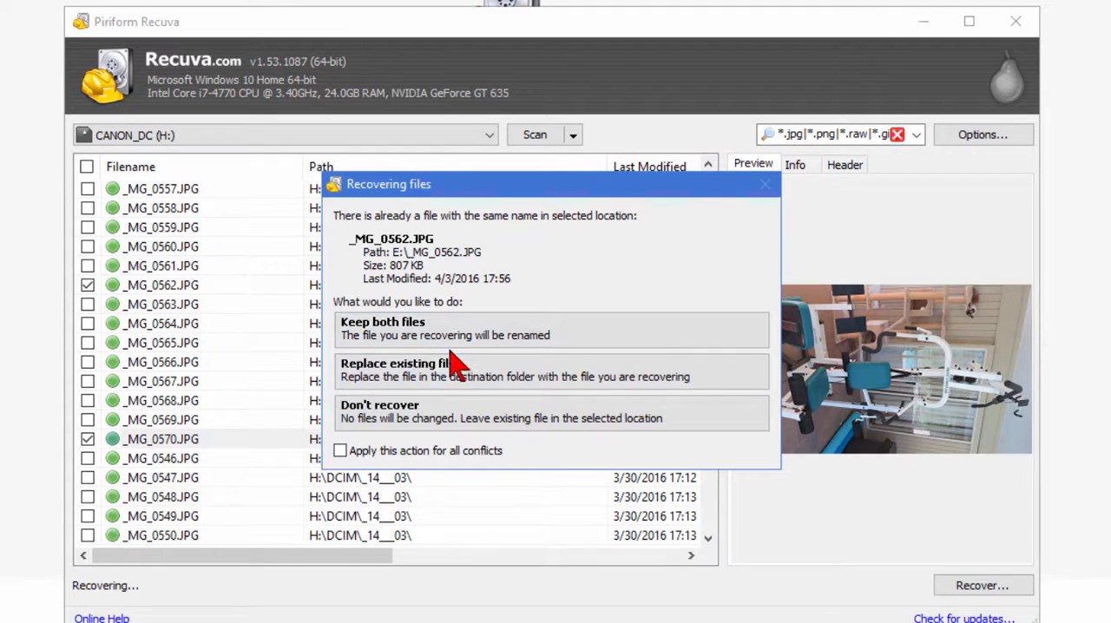
mouse_move(396, 419)
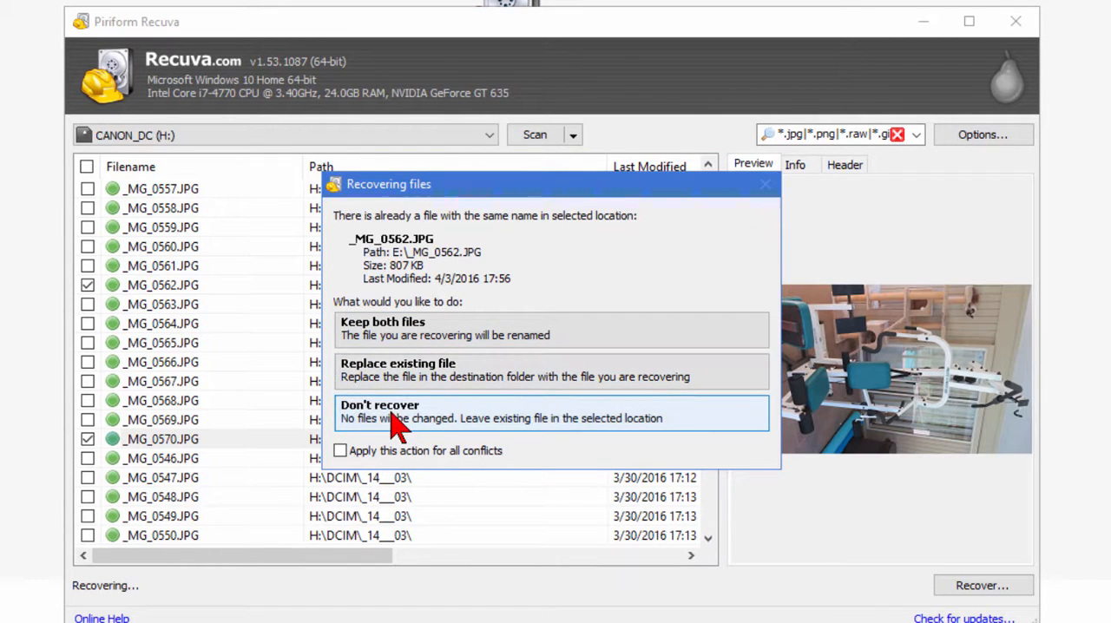
click(378, 404)
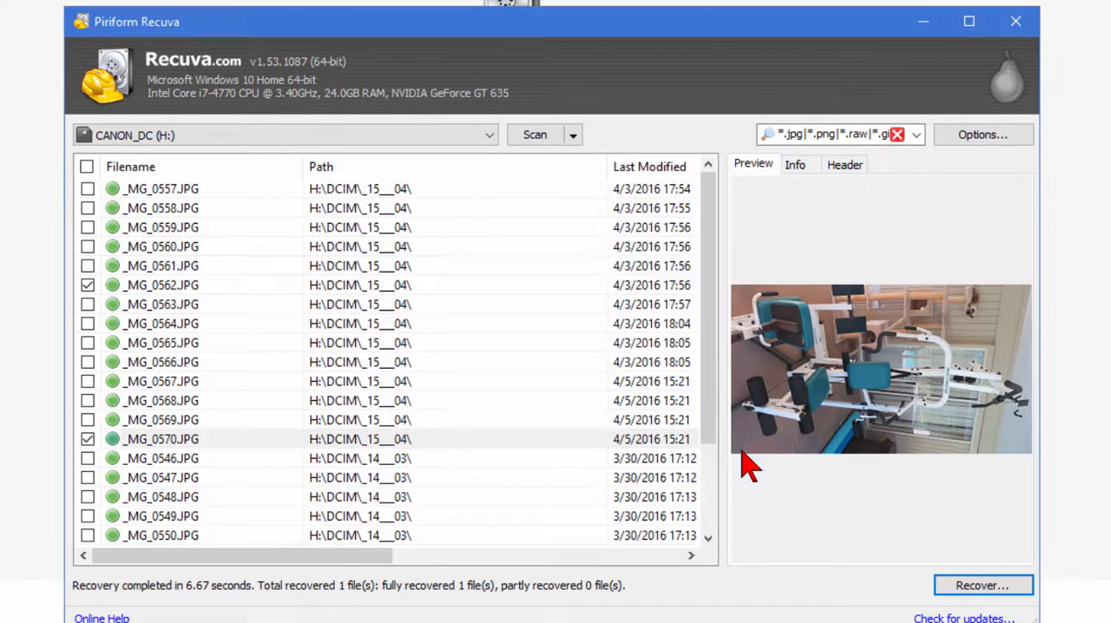
mouse_move(1024, 24)
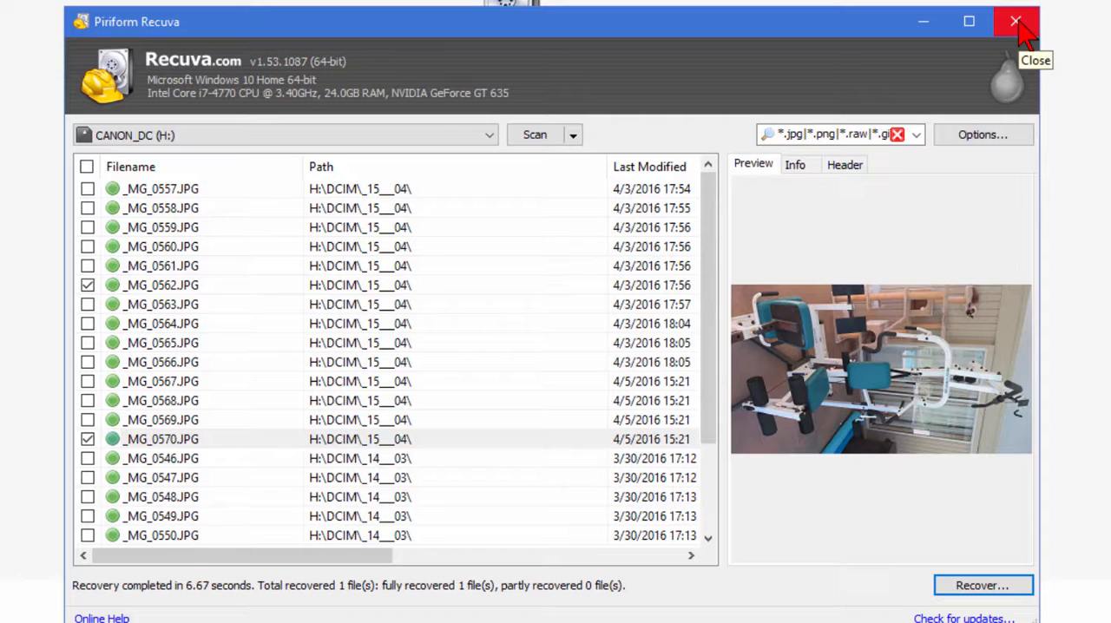
mouse_move(1016, 21)
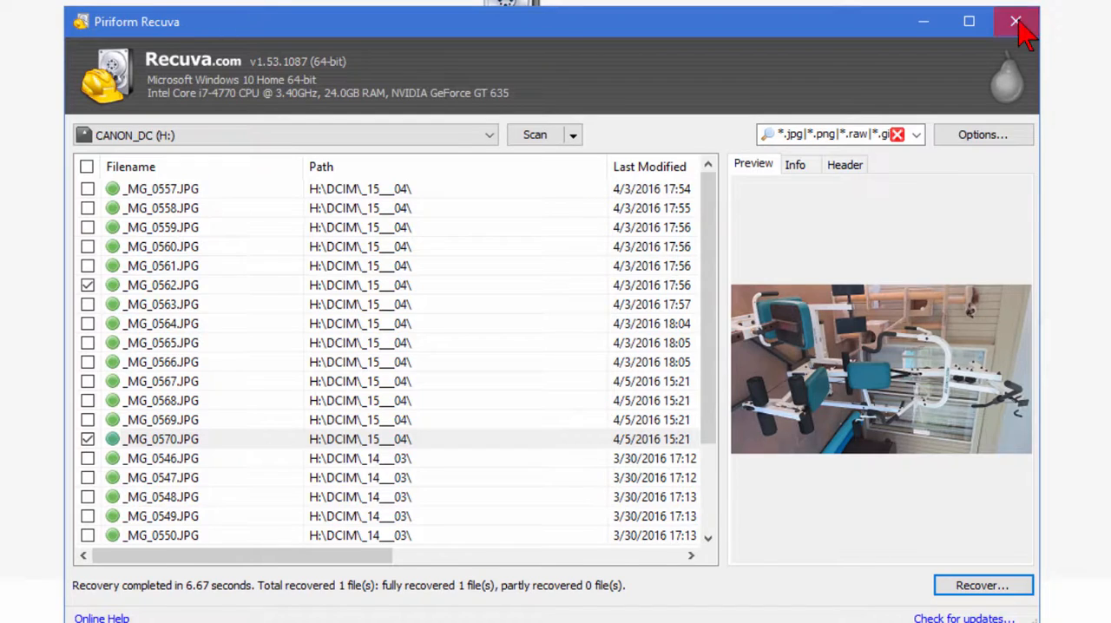
Step: Close the Recuva window, leaving the Piriform Recuva product page visible
click(1014, 20)
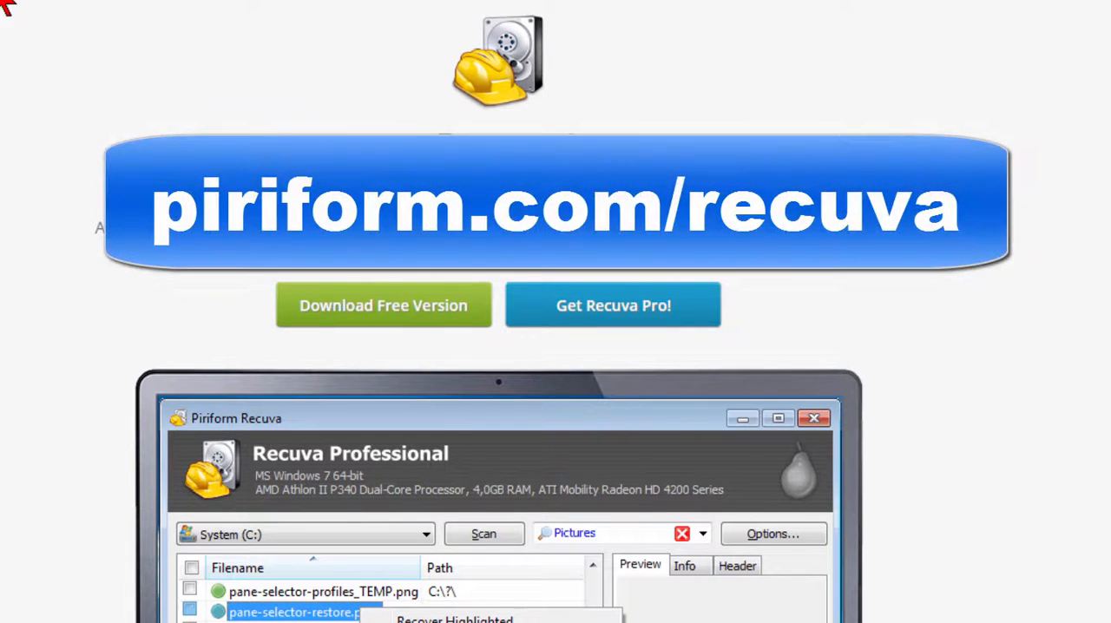
mouse_move(148, 43)
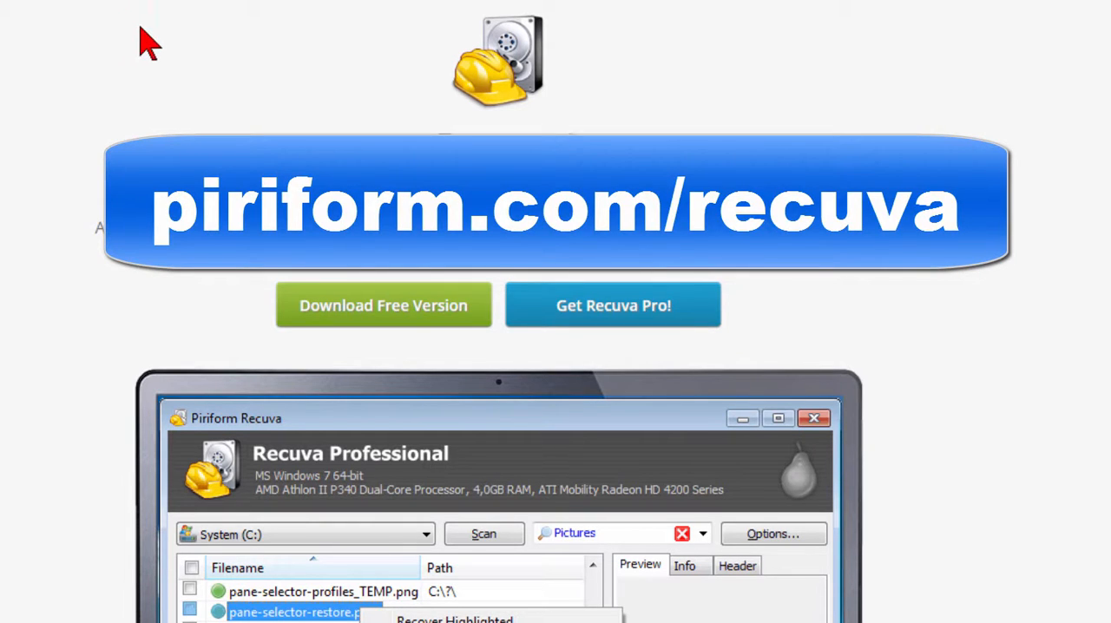